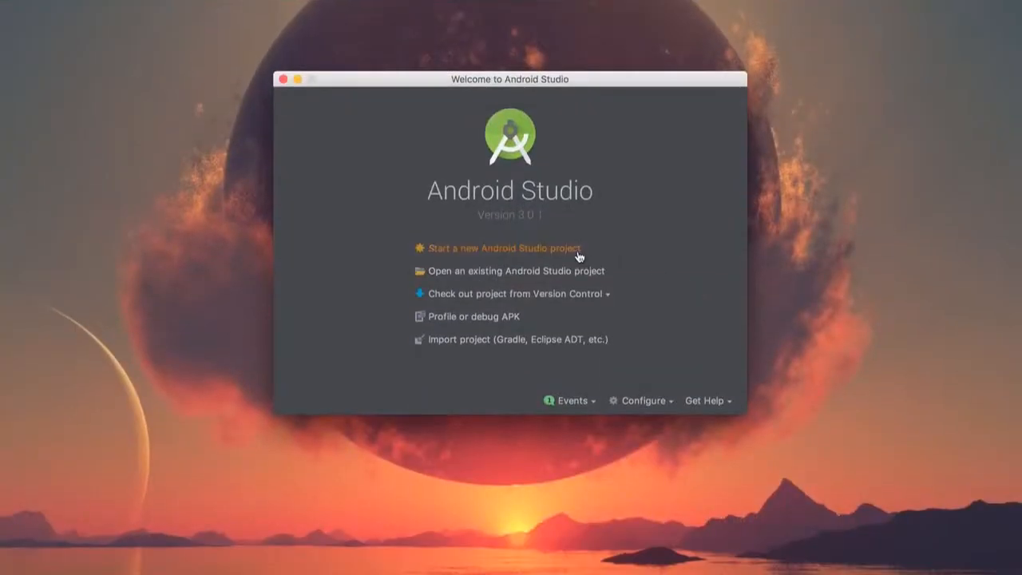
- Begin a new Kotlin-enabled project with the application name HelloRainbowHAT
click(504, 248)
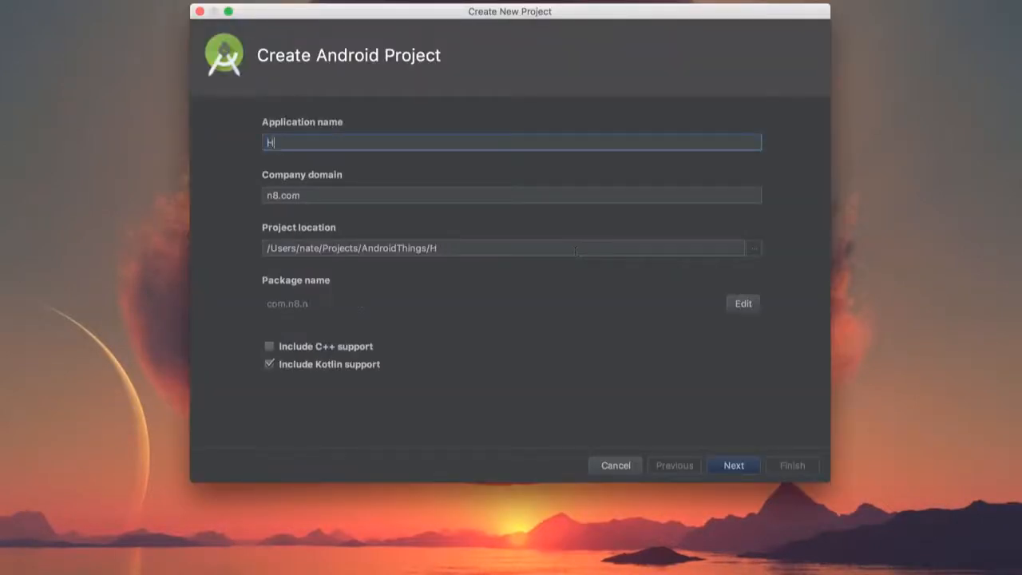
text(elloR)
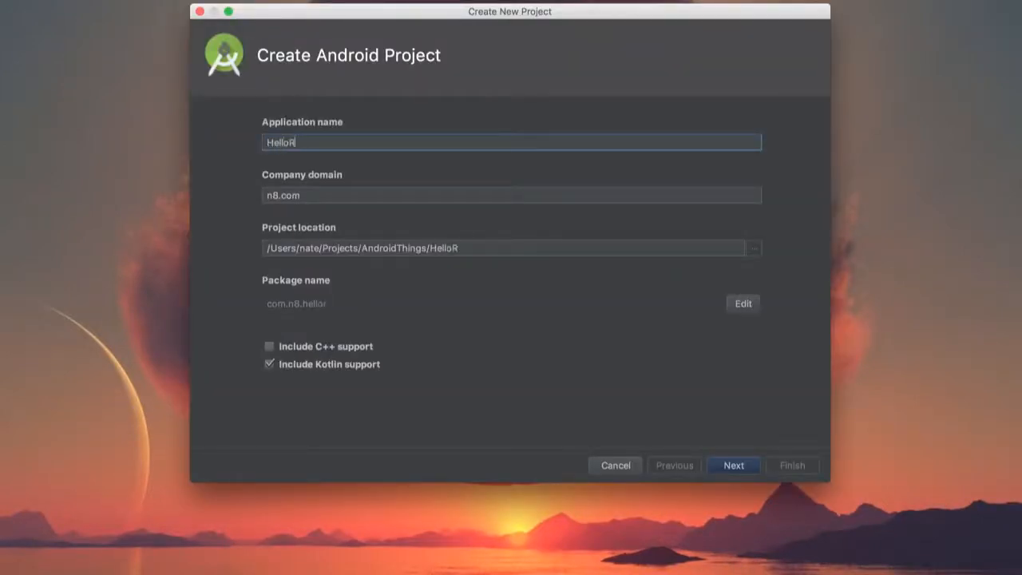
text(ainbowHAT)
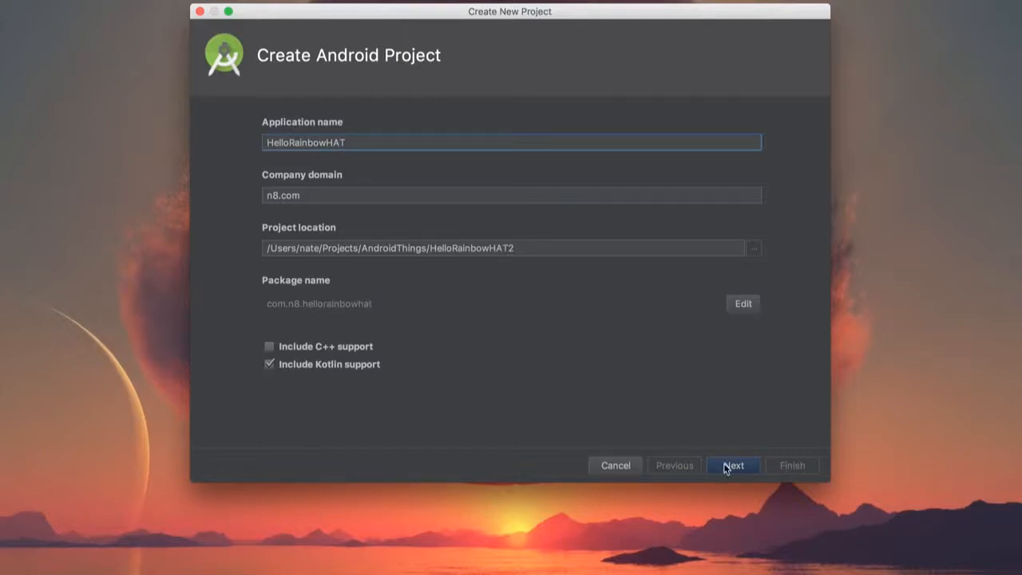
- Replace the Phone and Tablet target with Android Things, minimum SDK API 27
click(732, 465)
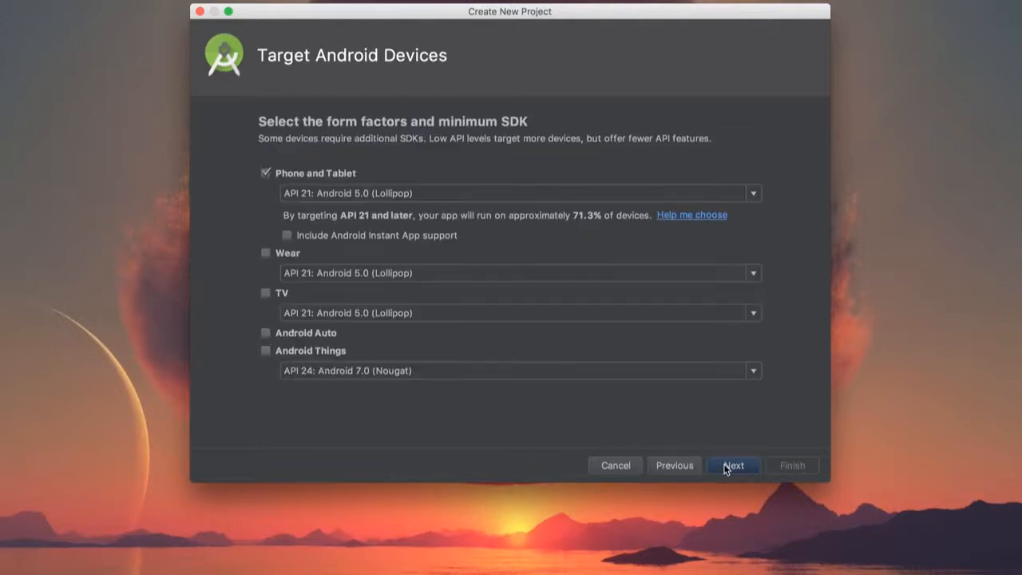
click(266, 172)
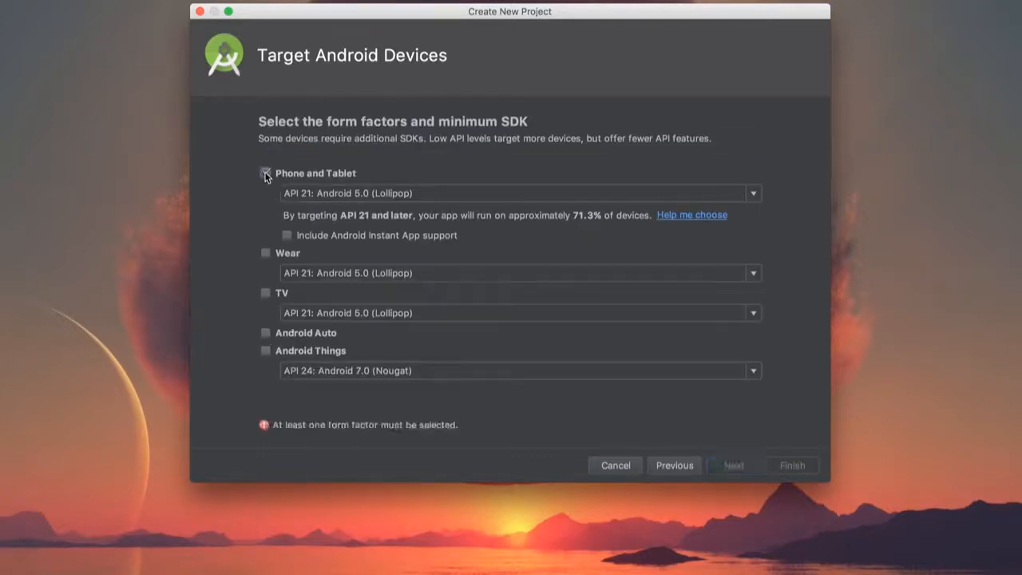
click(266, 350)
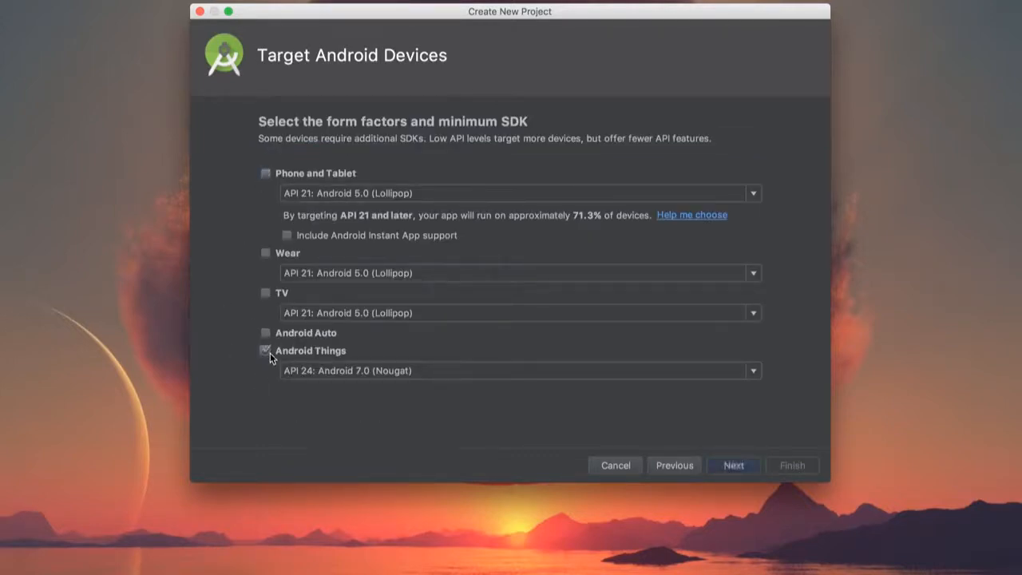
click(751, 370)
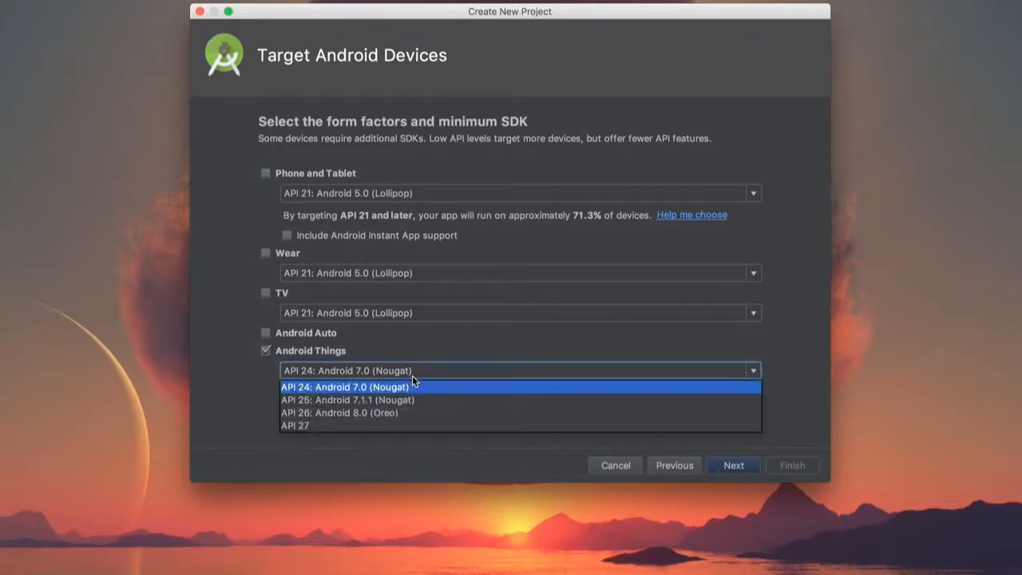
mouse_move(418, 413)
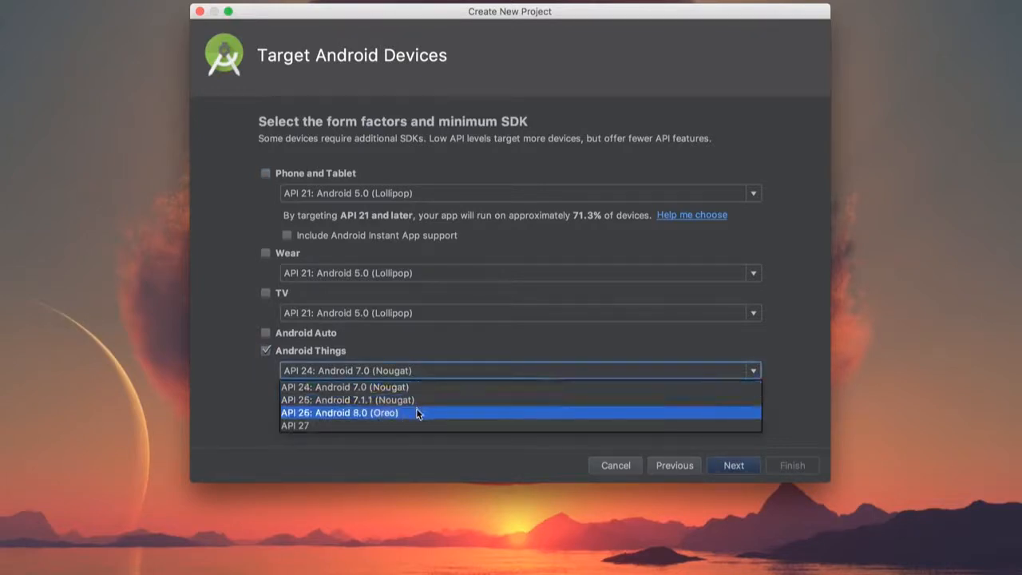
click(295, 425)
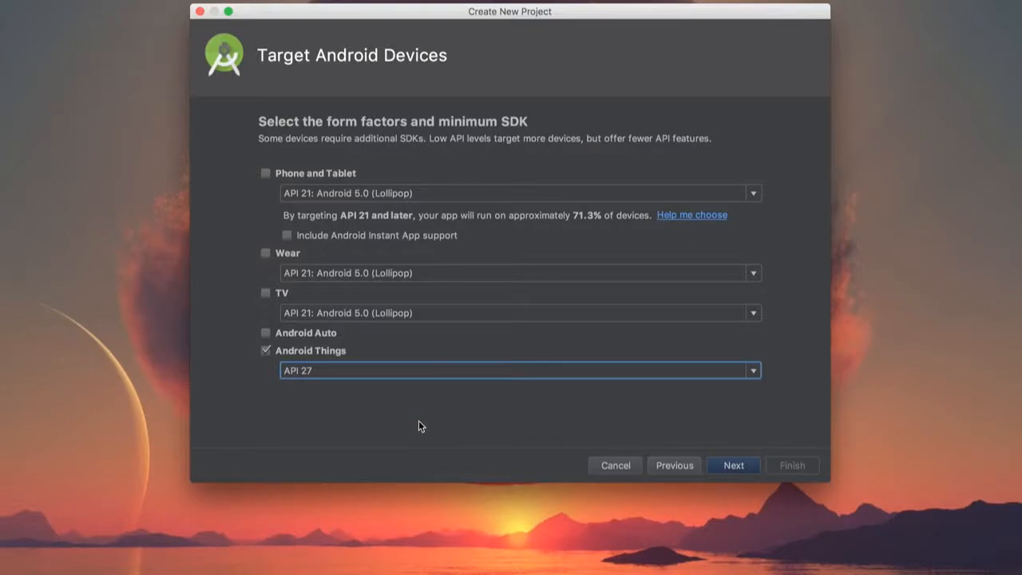
mouse_move(732, 464)
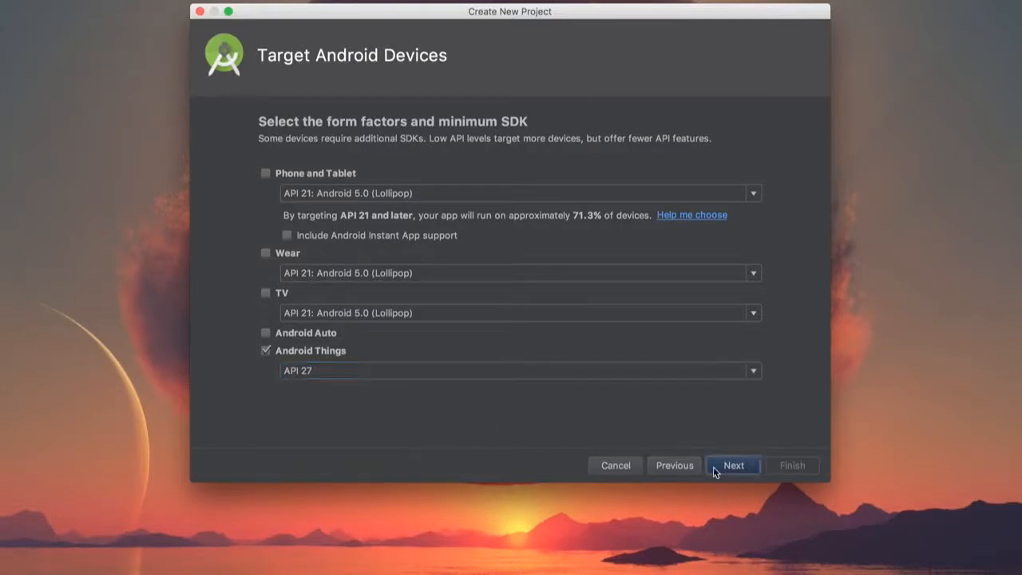
- Pick the Android Things Peripheral Activity template, keep the name MainActivity, and finish the wizard
click(732, 464)
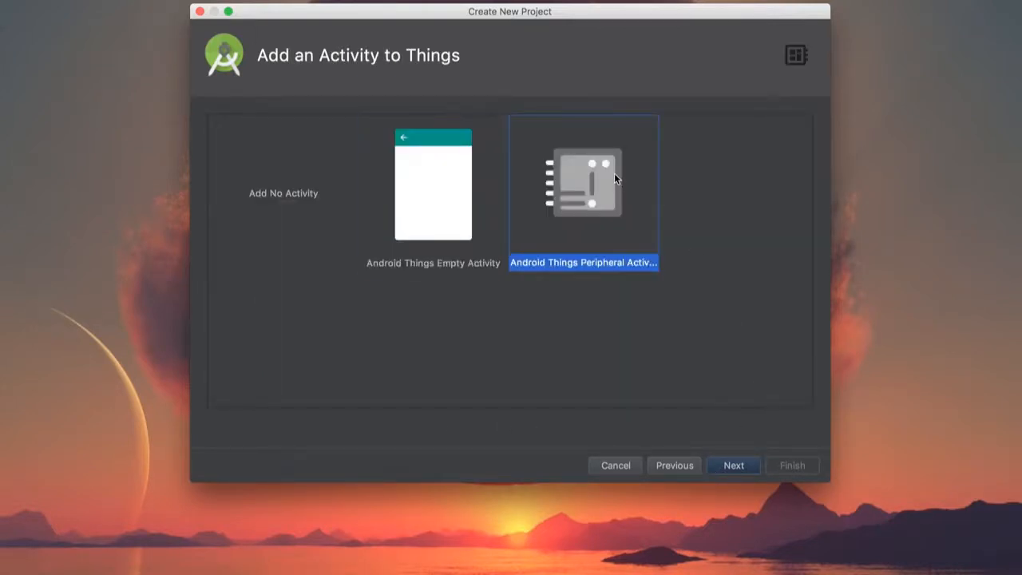
mouse_move(748, 454)
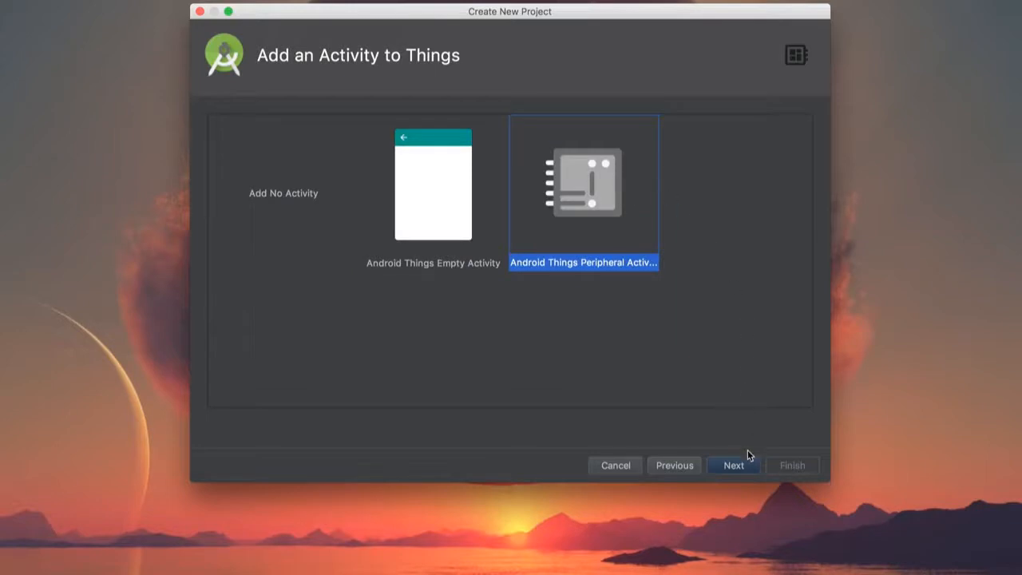
click(732, 465)
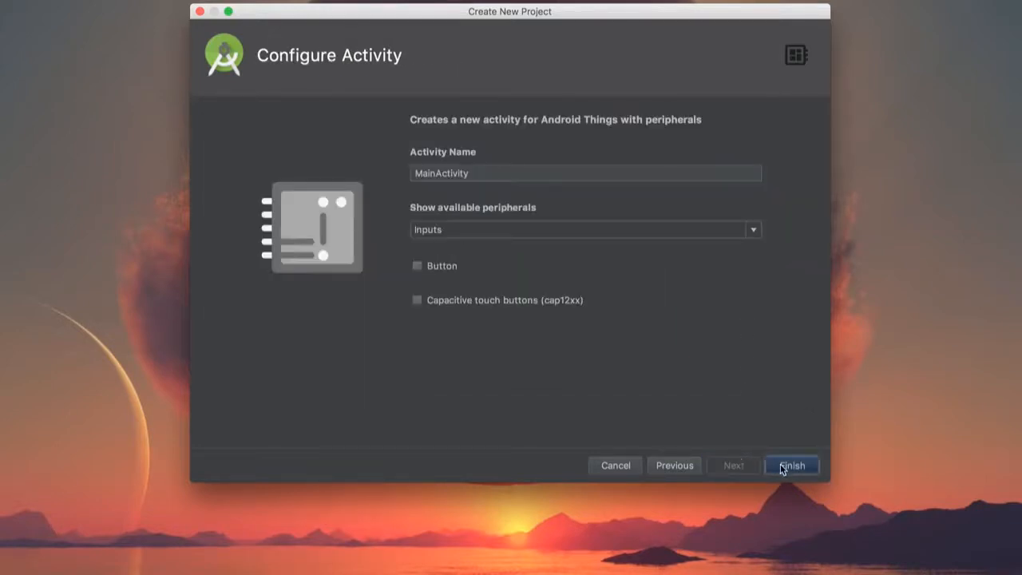
click(791, 466)
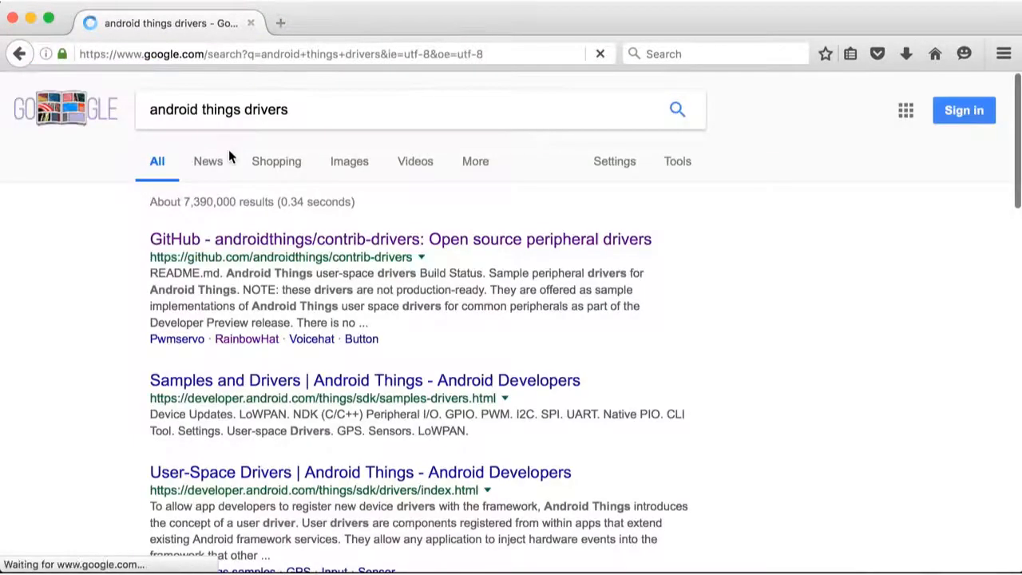
mouse_move(224, 245)
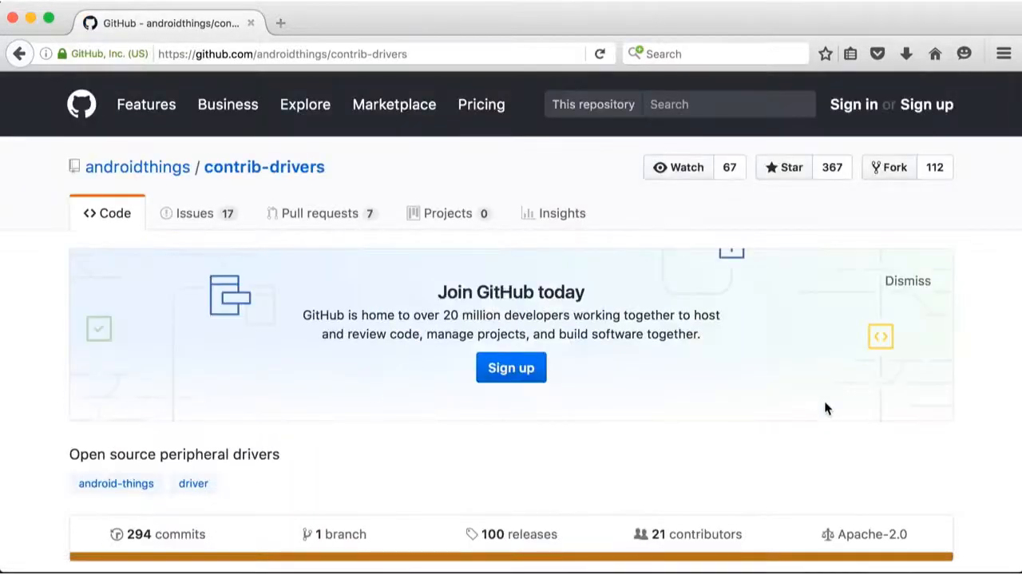
- Scroll through the contrib-drivers folder list and the README driver table
scroll(down, 3)
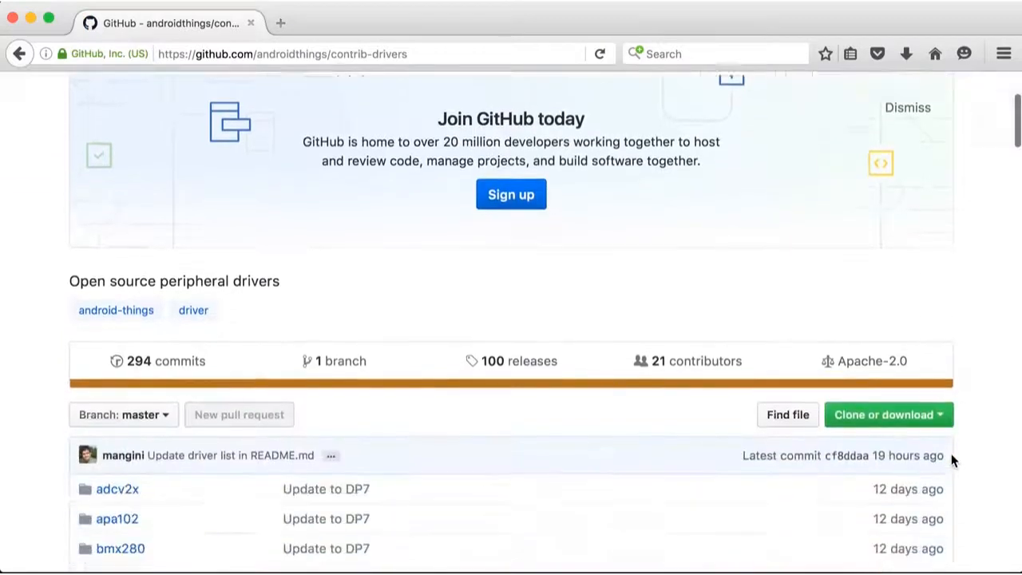
scroll(down, 3)
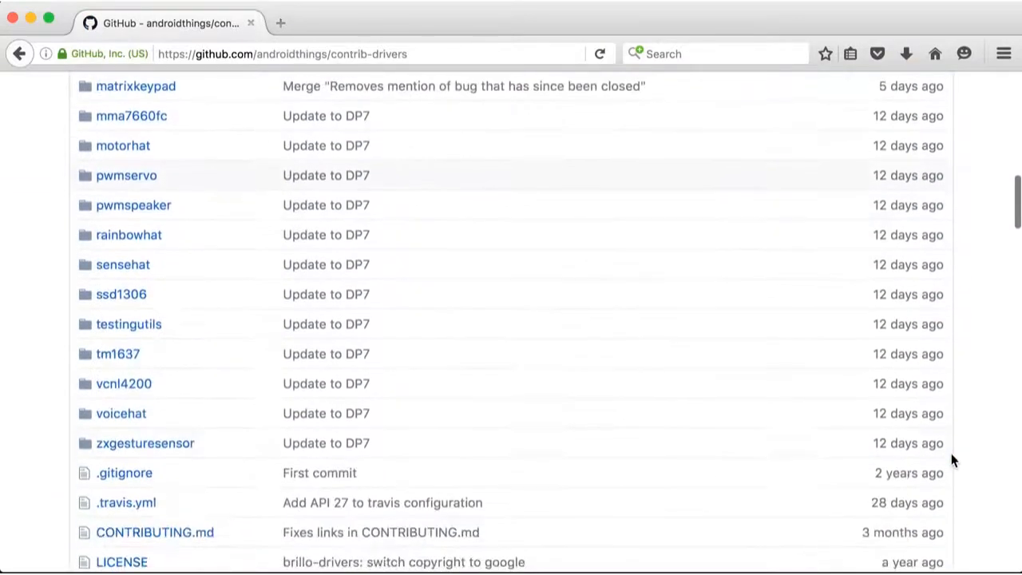
scroll(down, 3)
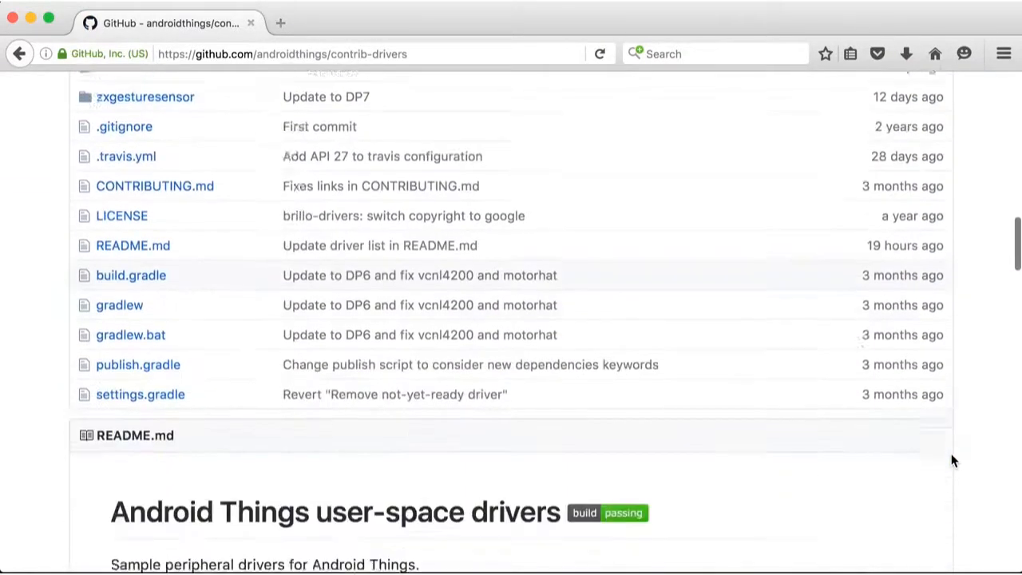
scroll(down, 3)
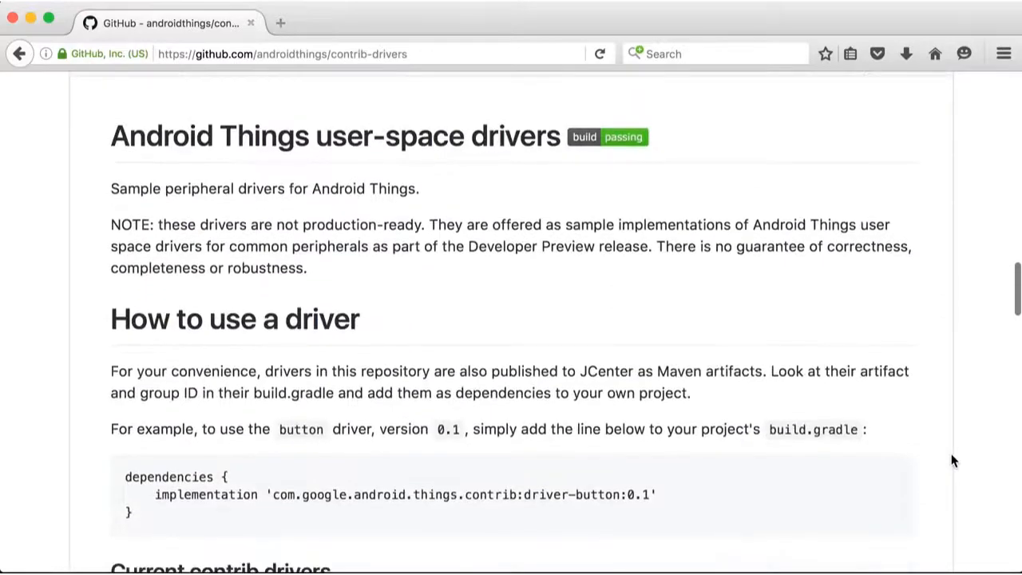
scroll(down, 3)
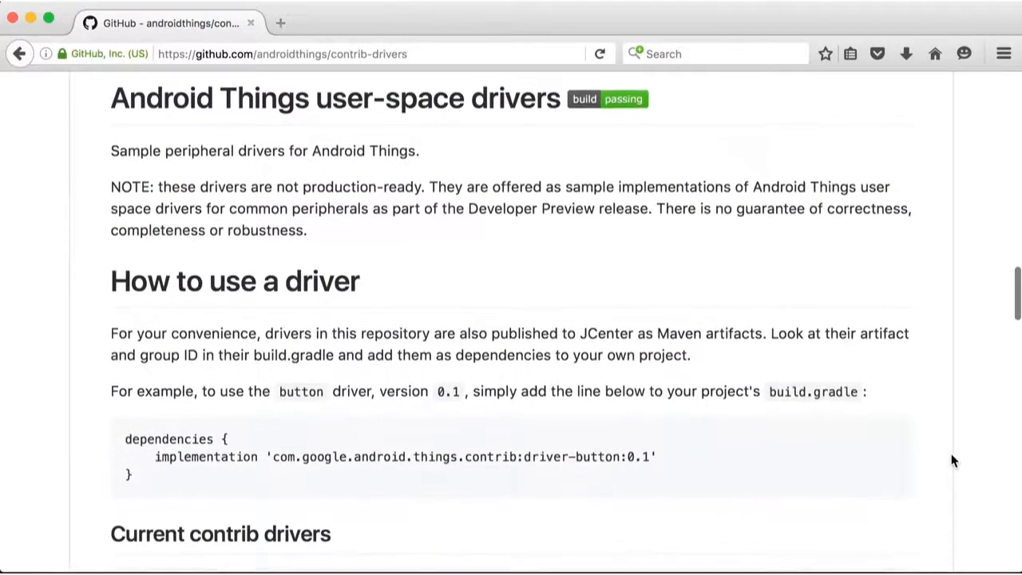
scroll(down, 3)
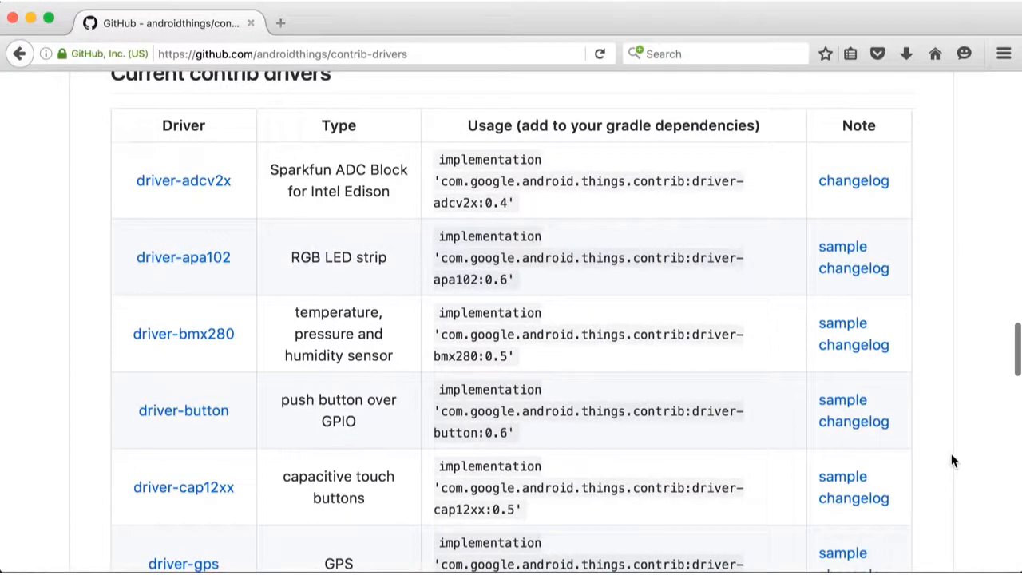
scroll(up, 3)
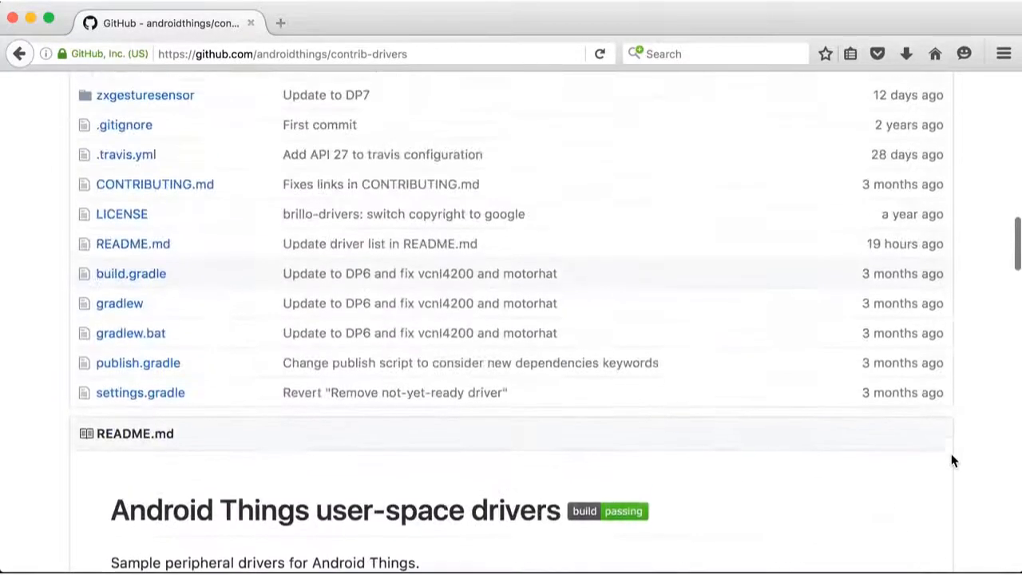
scroll(up, 3)
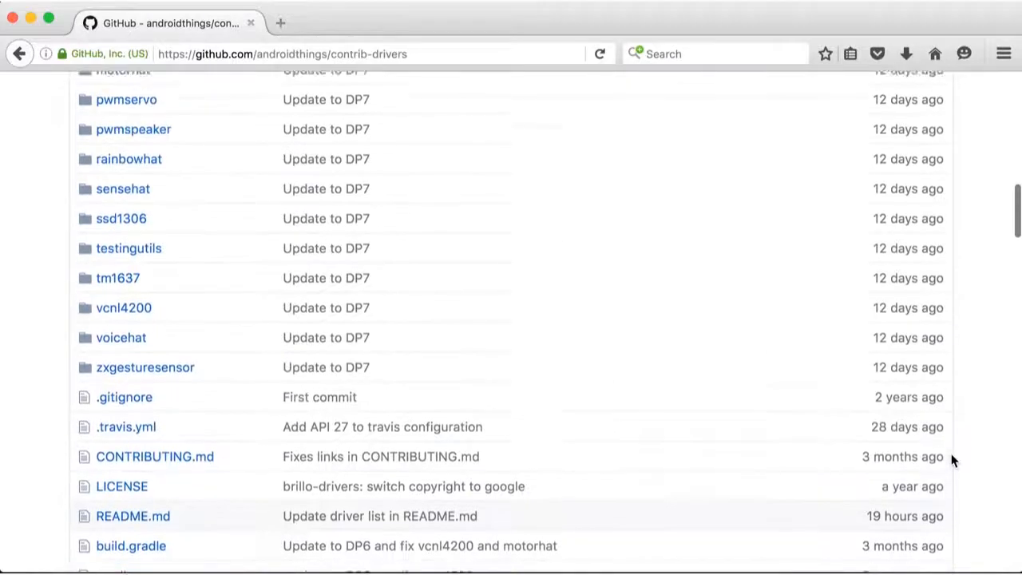
click(129, 158)
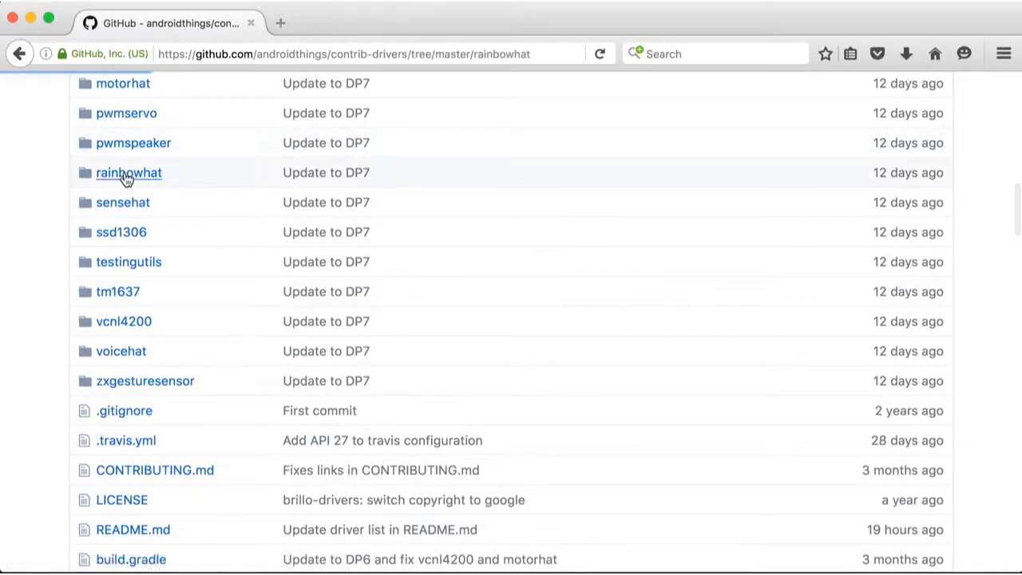
click(129, 173)
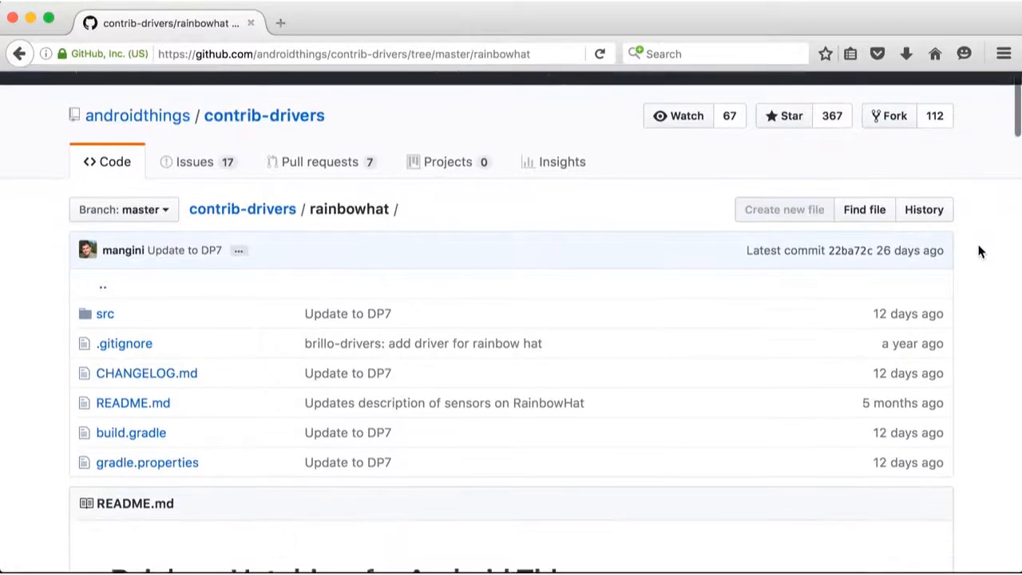
scroll(down, 3)
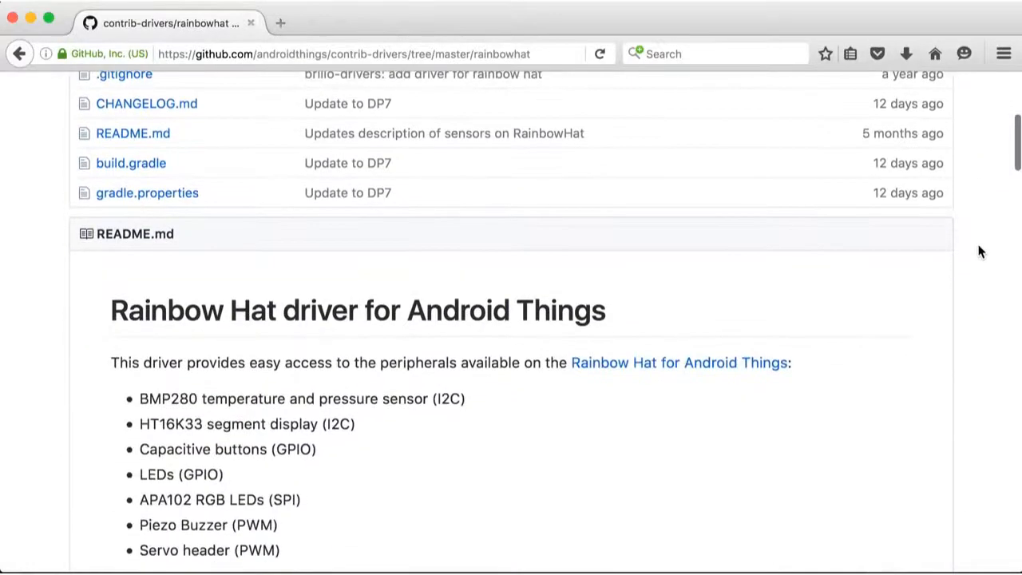
scroll(down, 3)
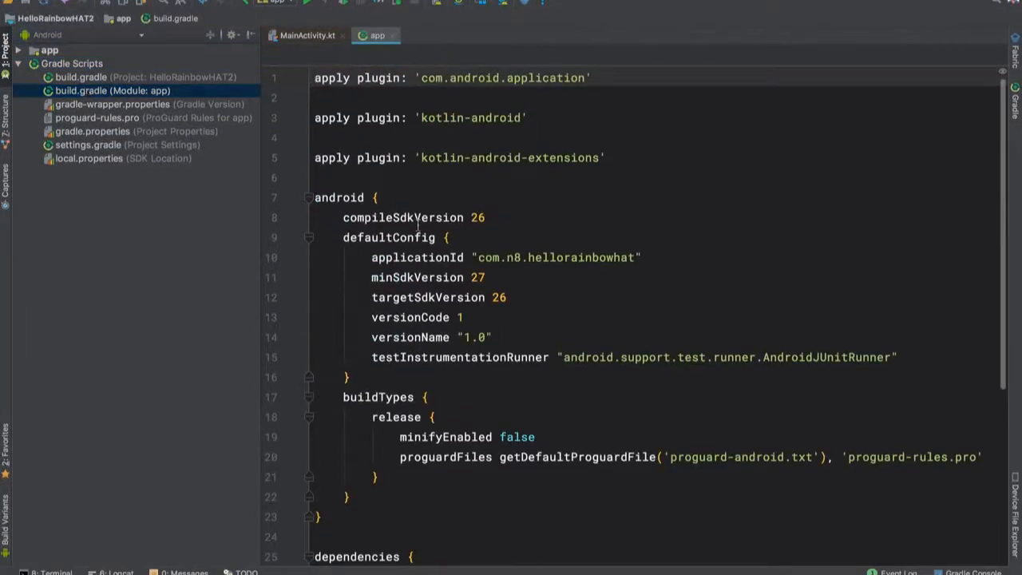
- Delete the test dependency lines and add compile 'com.google.android.things.contrib:driver-rainbowhat:0.9'
scroll(down, 3)
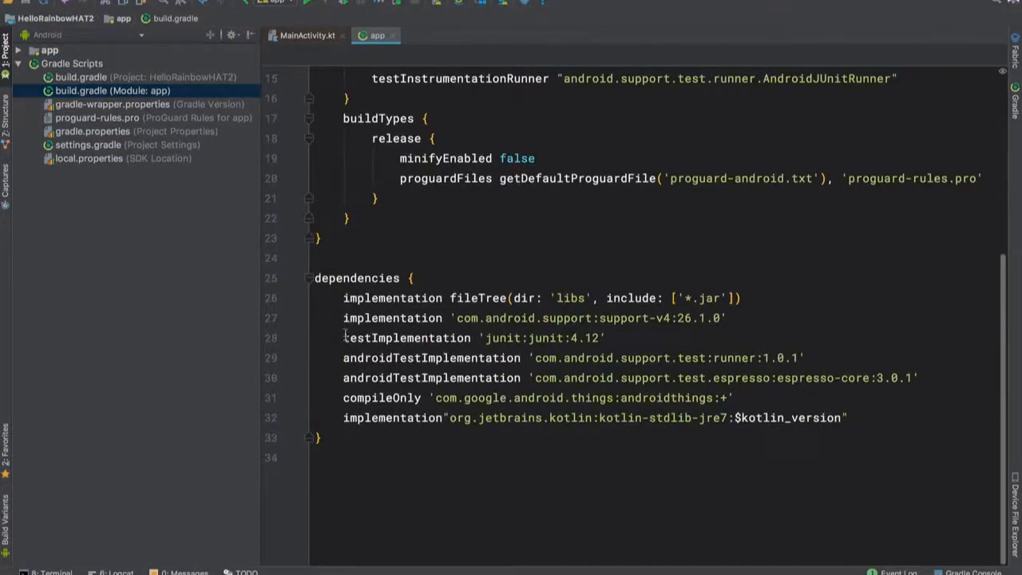
drag(344, 338, 611, 377)
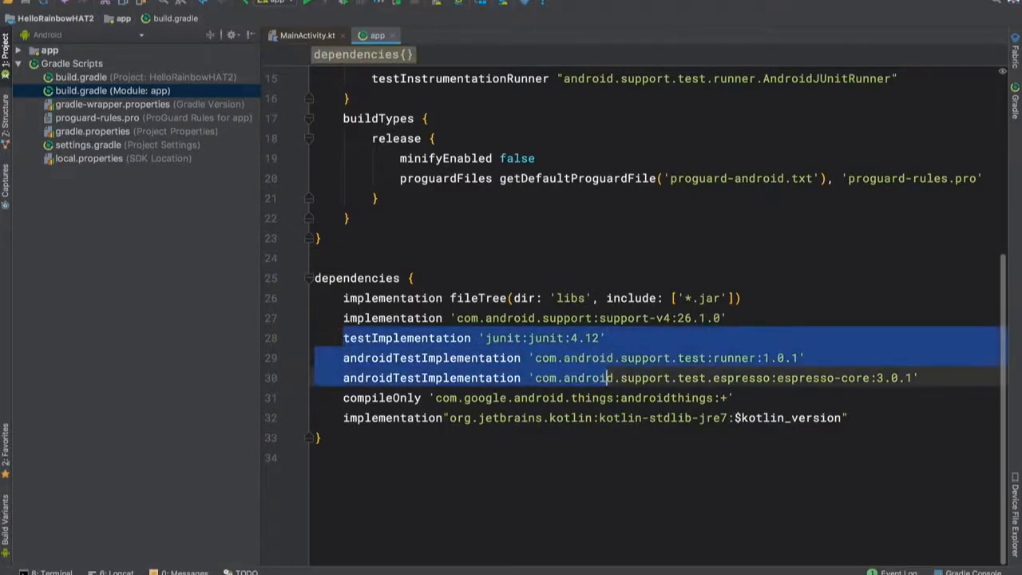
key(Delete)
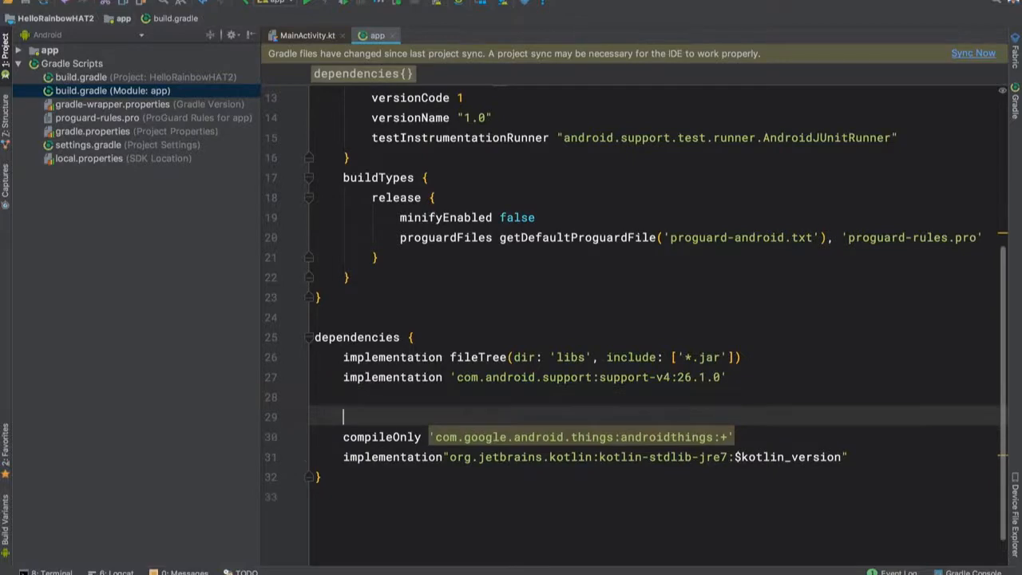
text(compile 'com.google.android.things.contrib:driver-rainbowhat:0.9')
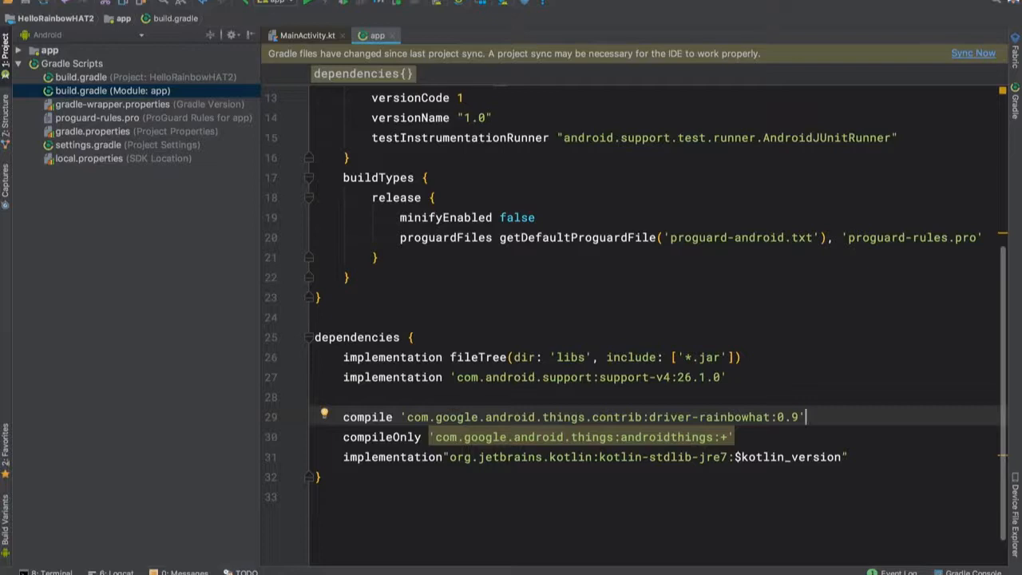
mouse_move(694, 80)
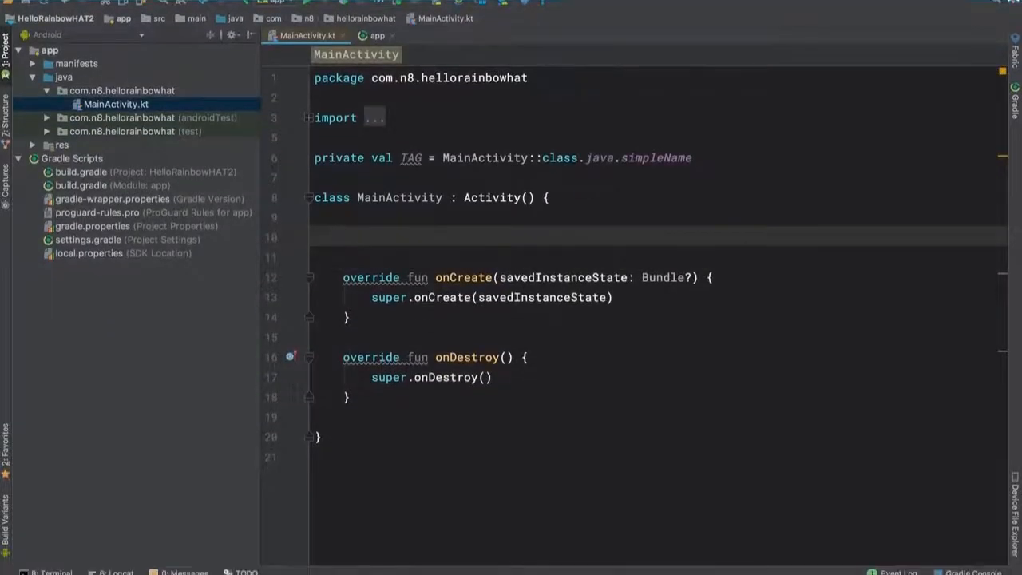
- Declare the property var redLED : Gpio? = null in MainActivity
text(var)
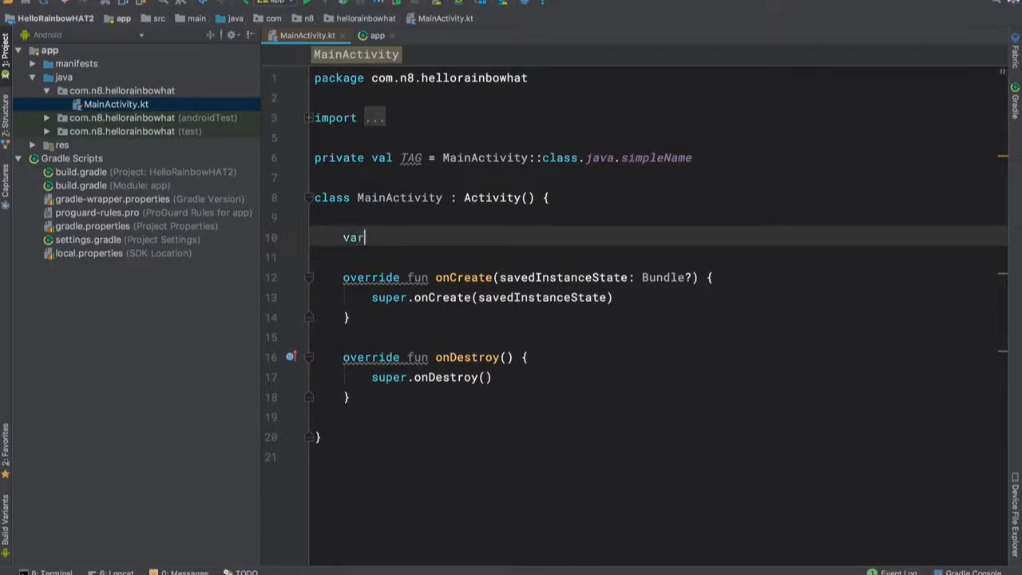
text(redLED)
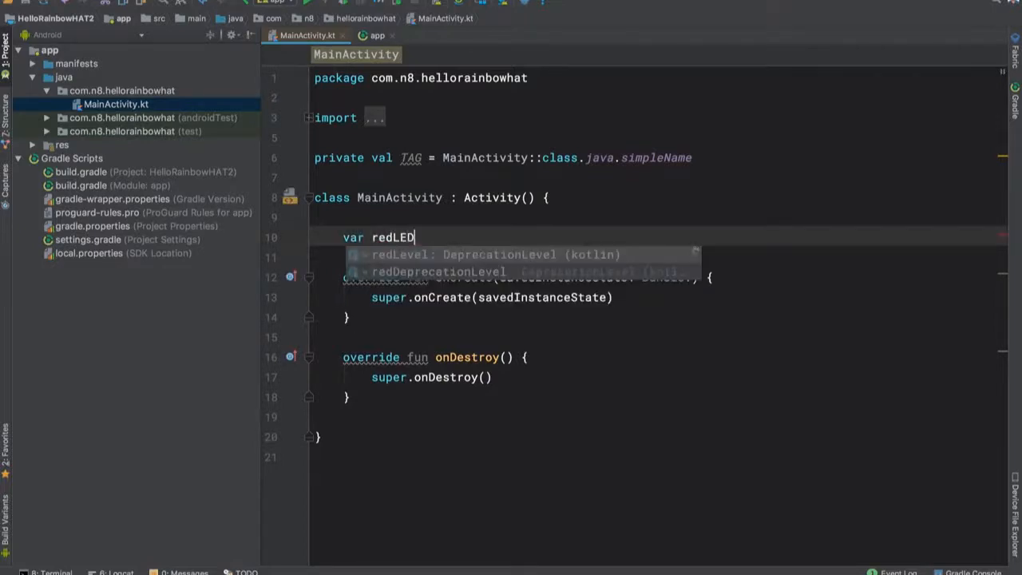
text(: G)
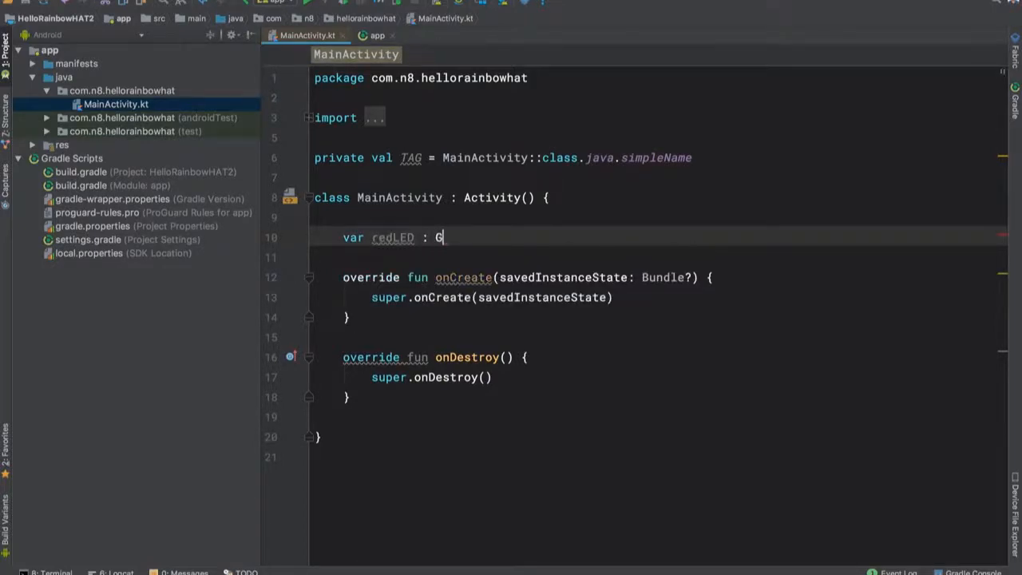
text(p)
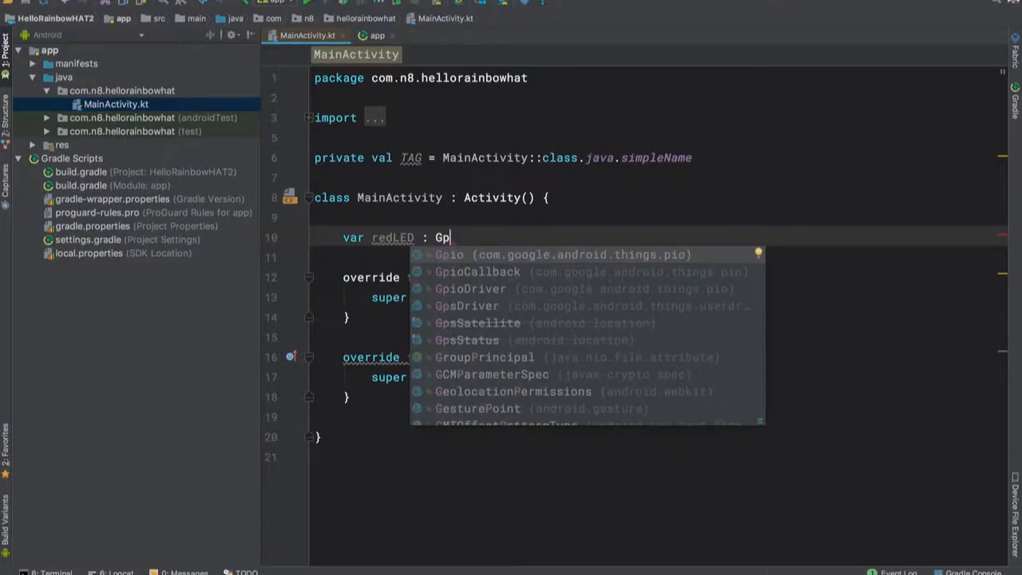
click(450, 254)
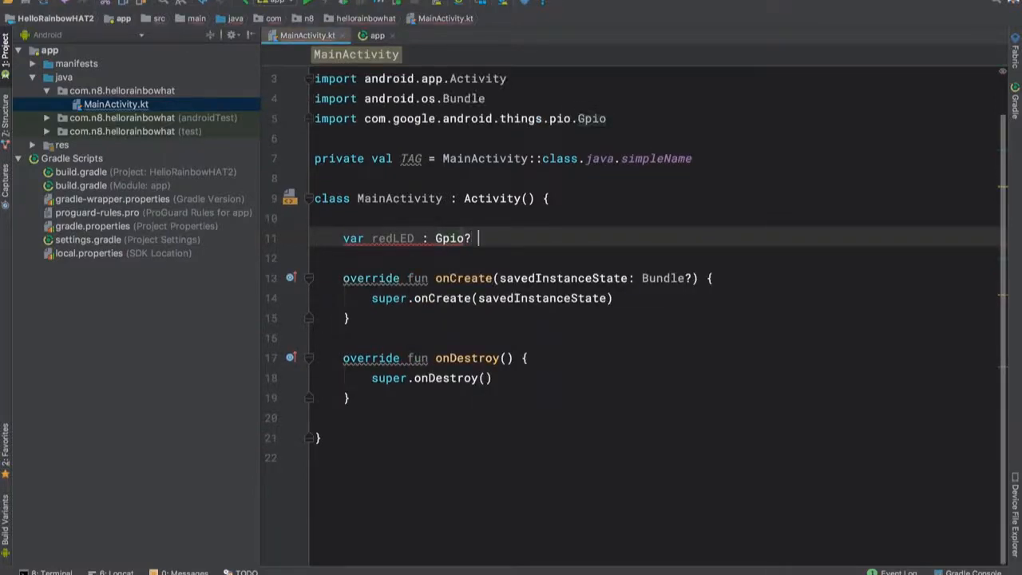
text(= null)
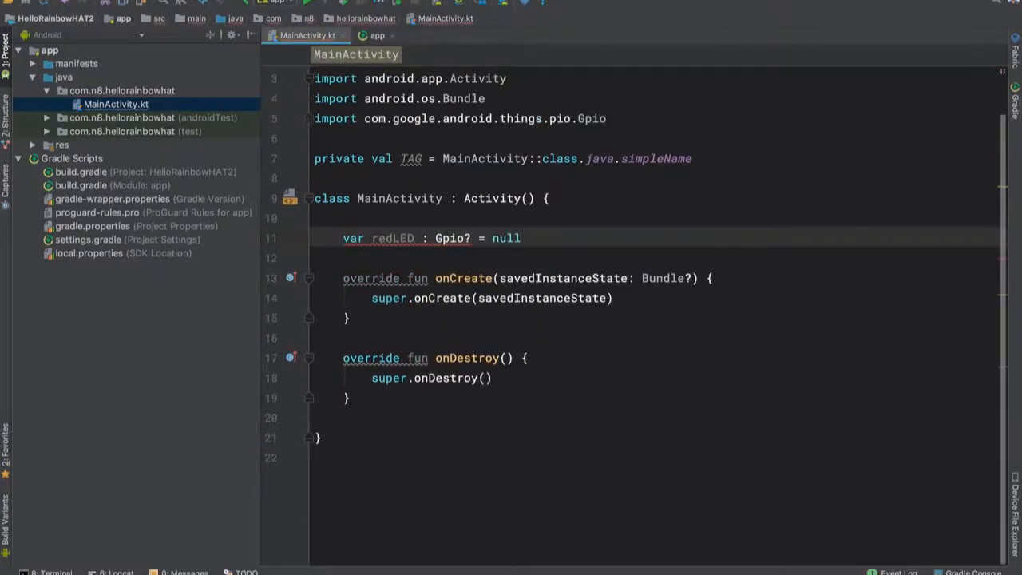
- Add redLED = RainbowHat.openLedRed() to onCreate
click(519, 238)
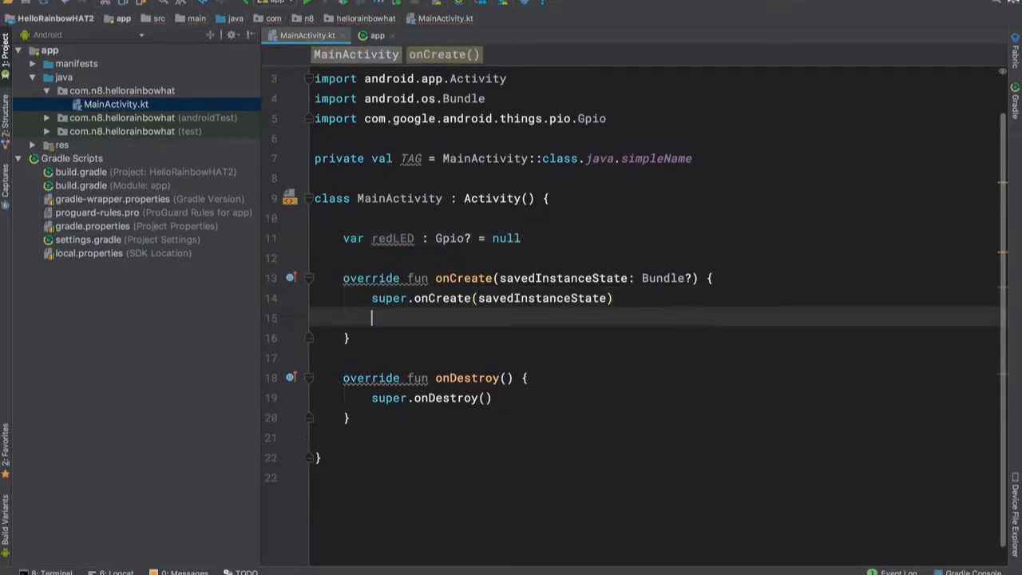
key(Enter)
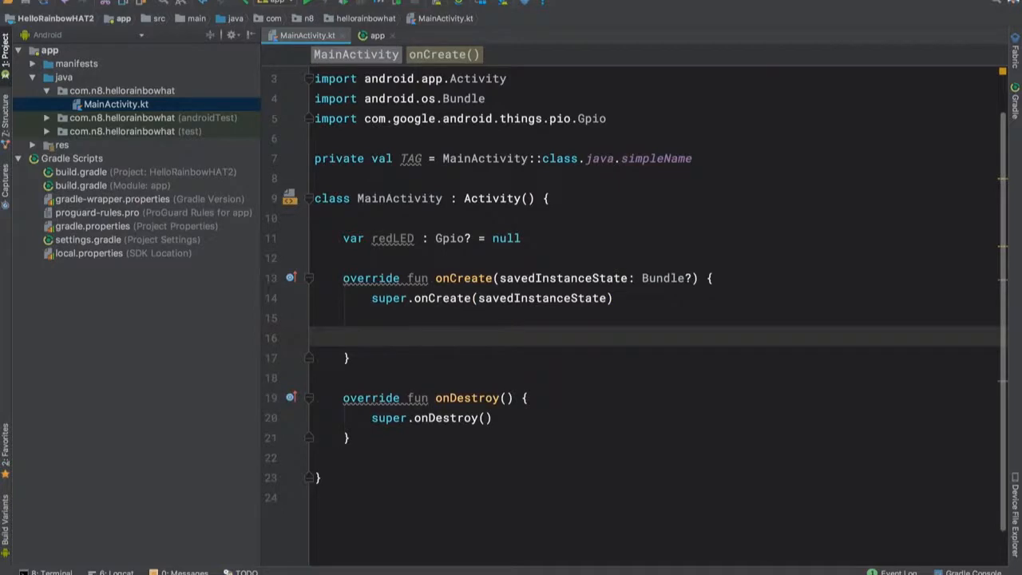
text(redLED)
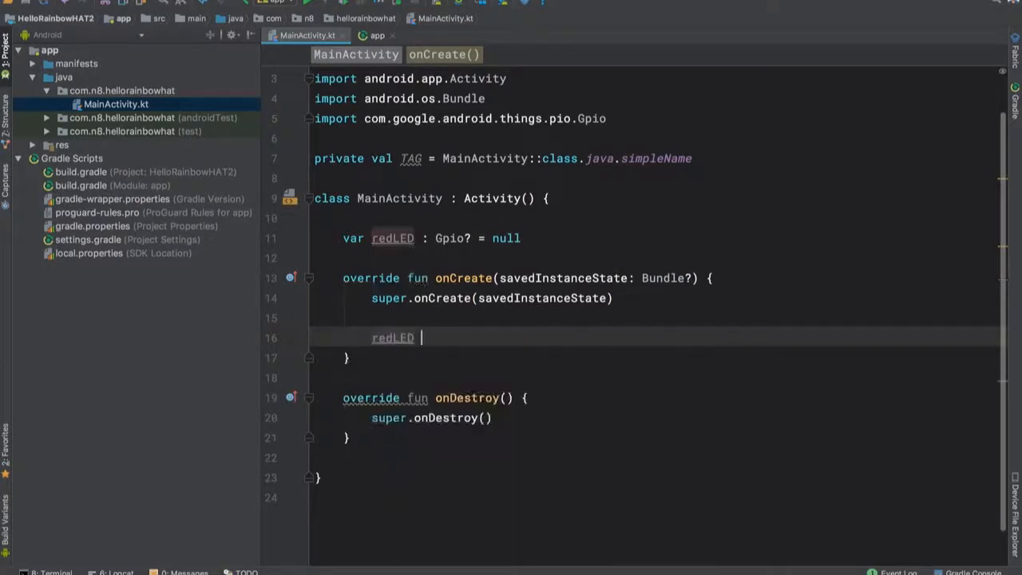
text(= RainbowHat.)
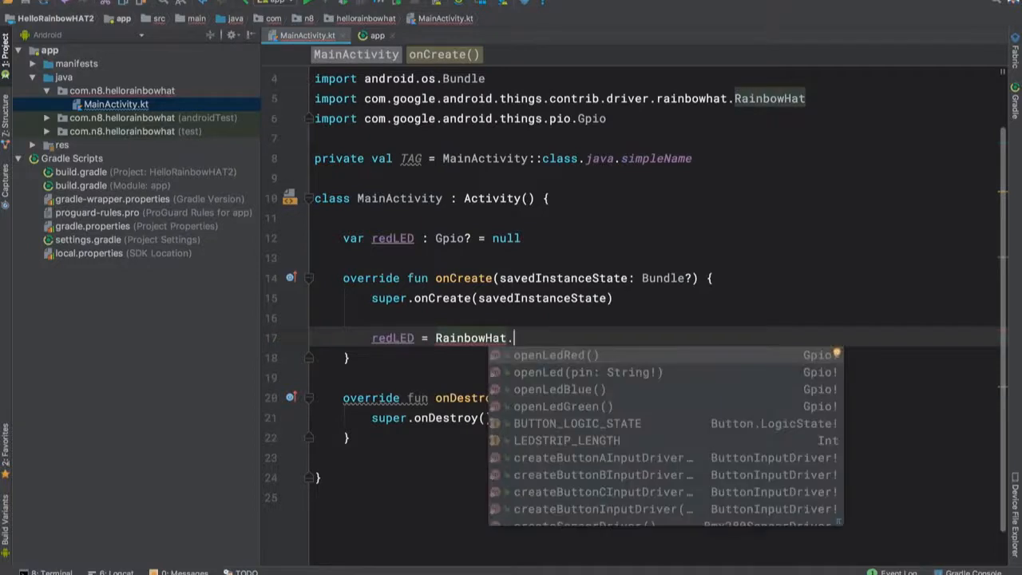
click(556, 355)
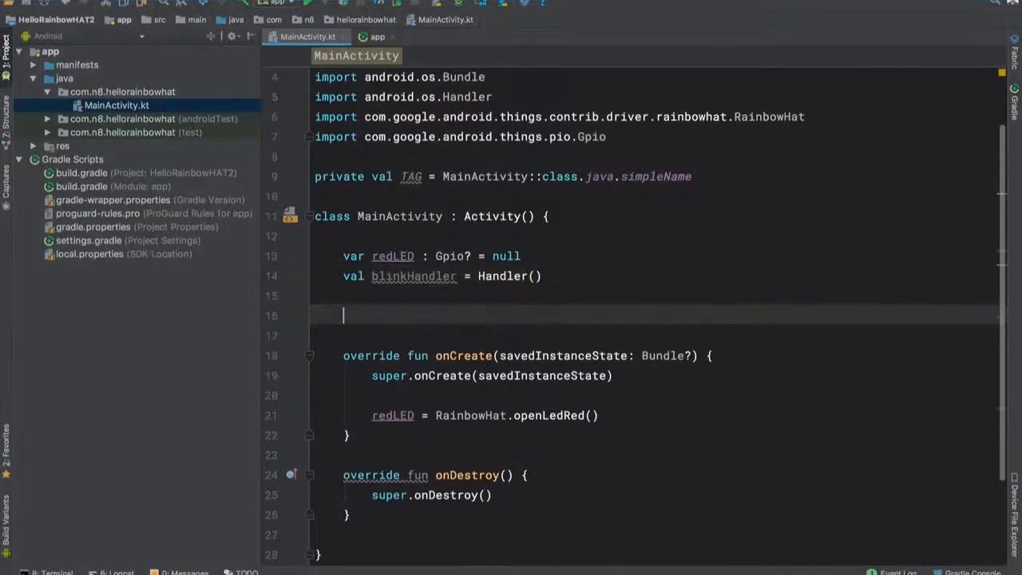
- Add val blinkRunnable = object : Runnable whose run() starts a redLED?.also block
text(val)
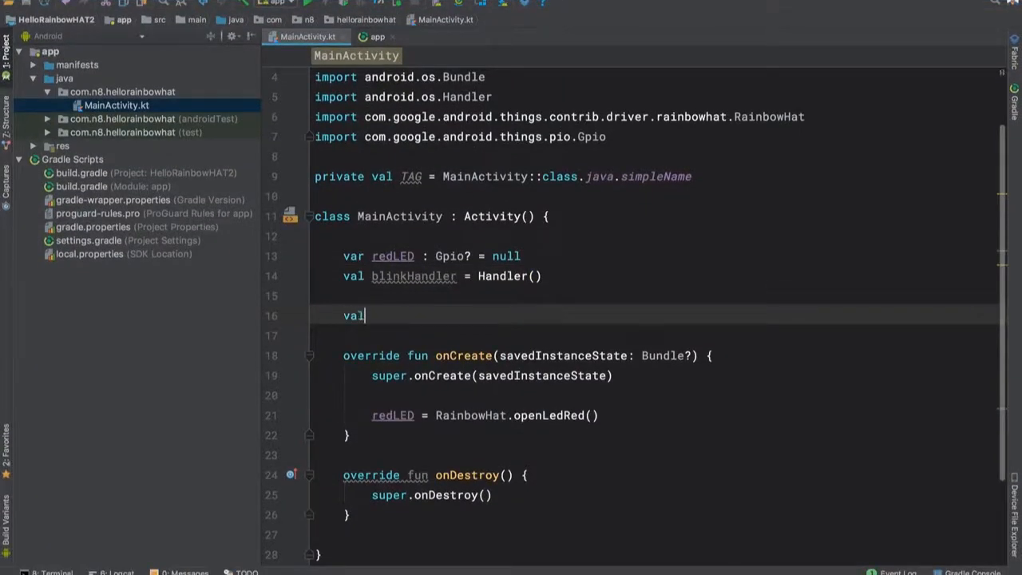
text(blinkRunnable =)
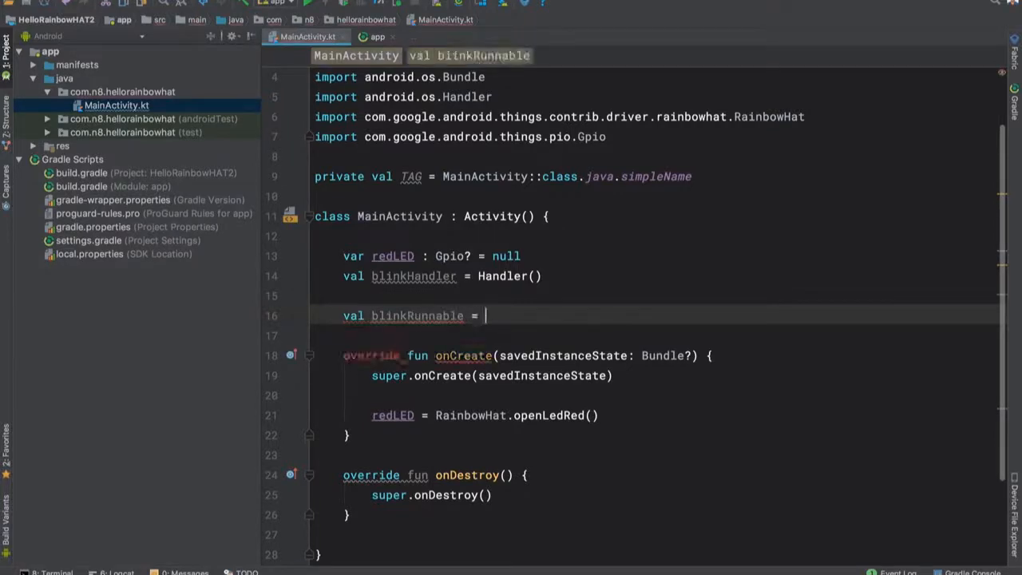
text(object :)
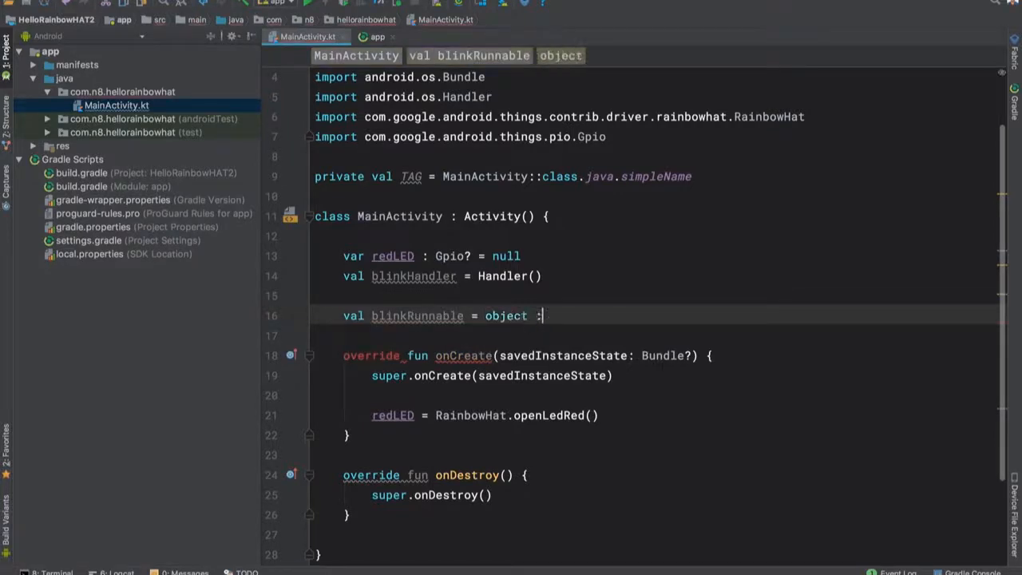
text(: Runnable {)
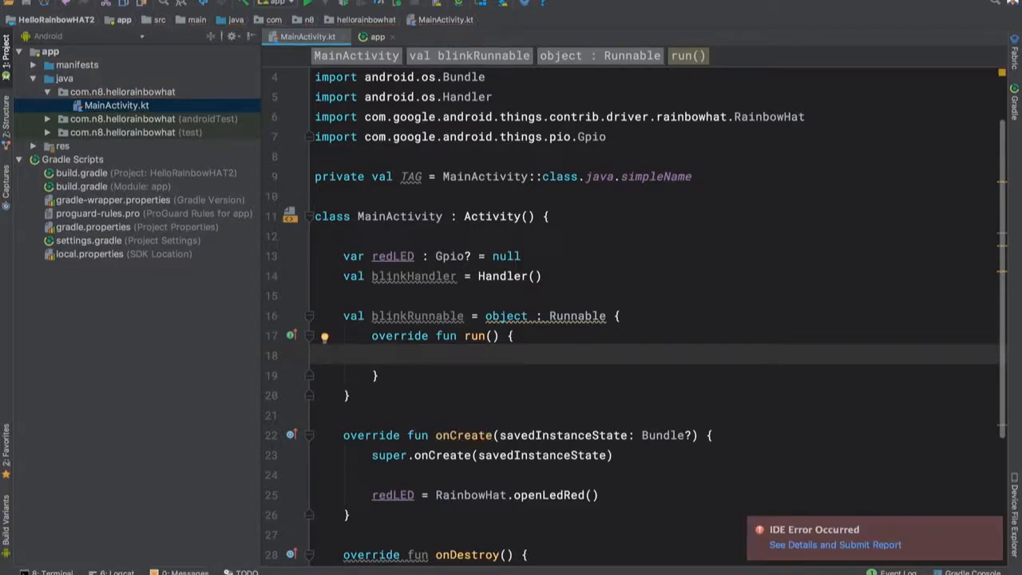
text(redLED)
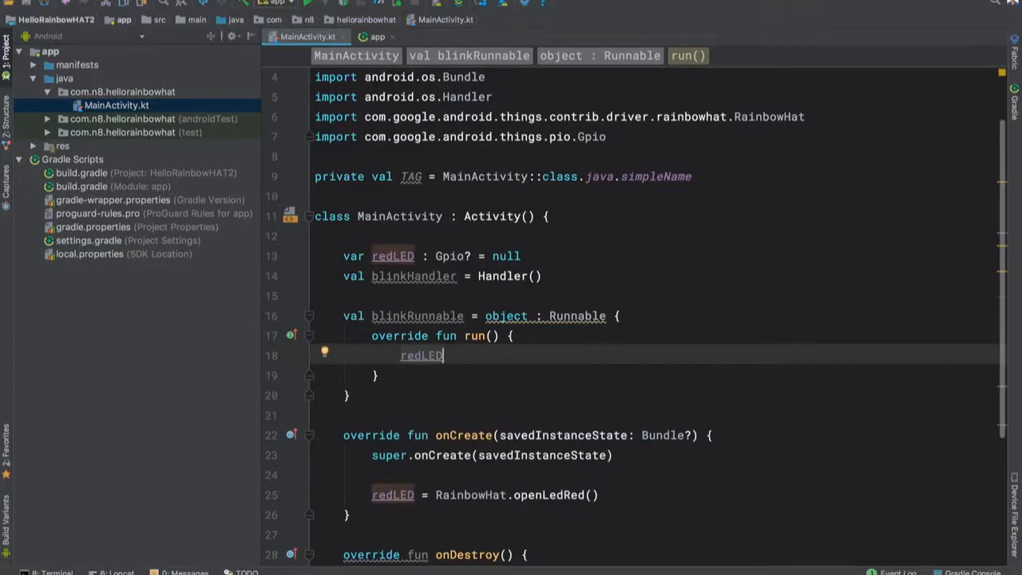
text(?.)
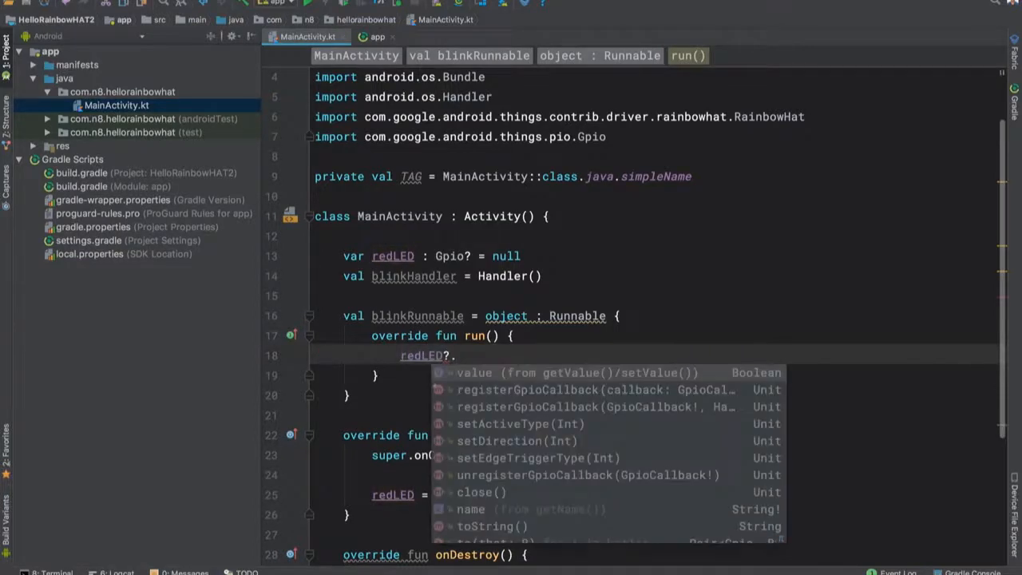
text(also {)
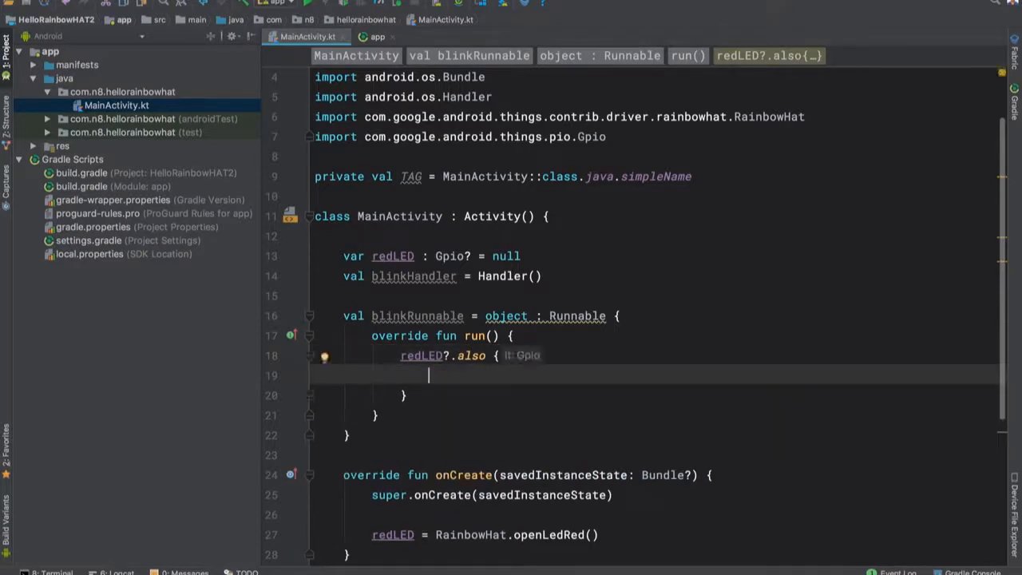
- Add the update-gpio-state and reschedule comments, and toggle with it.value = !it.value
text(// updat)
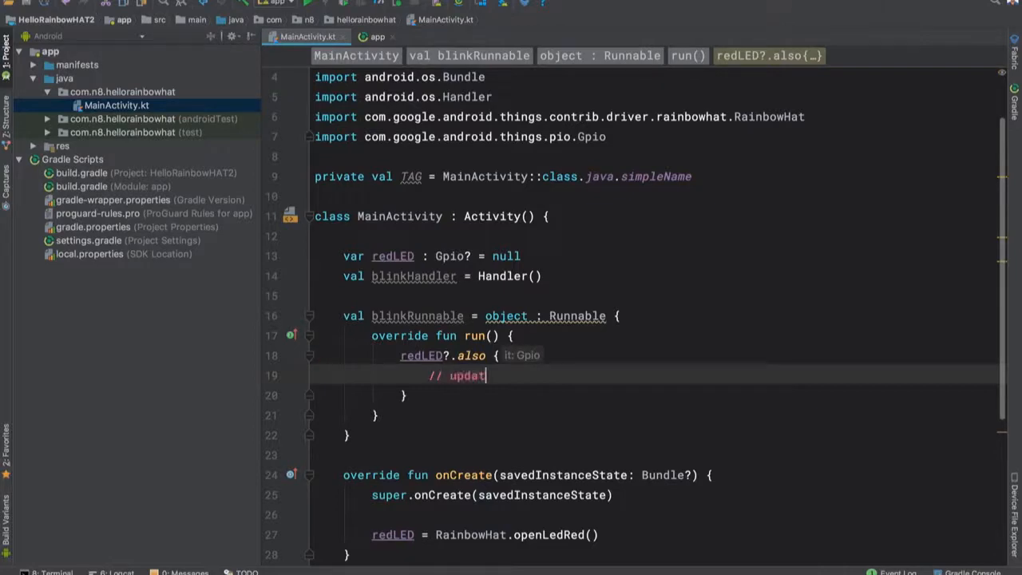
text(e the gpio state)
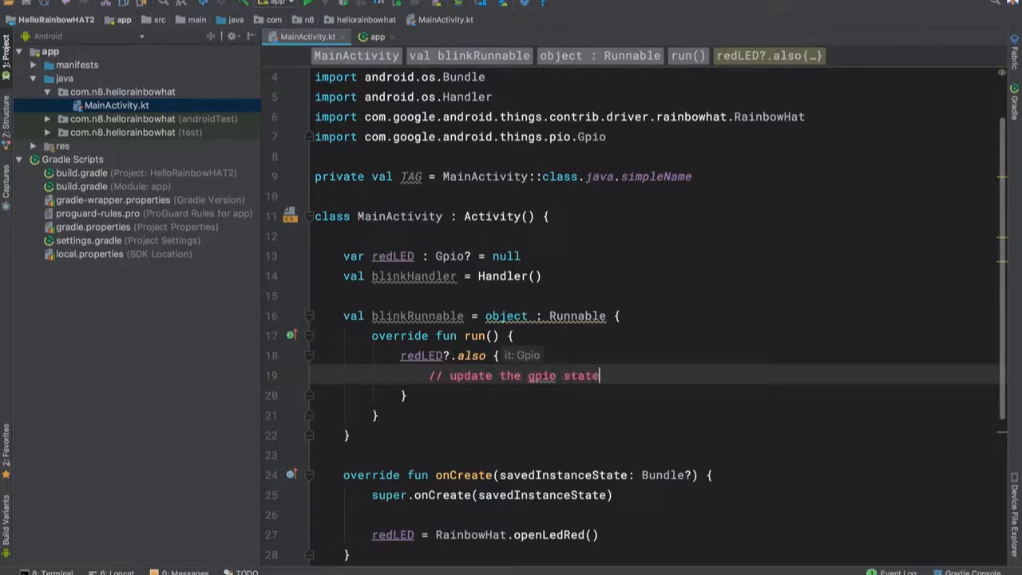
text(// reschedule)
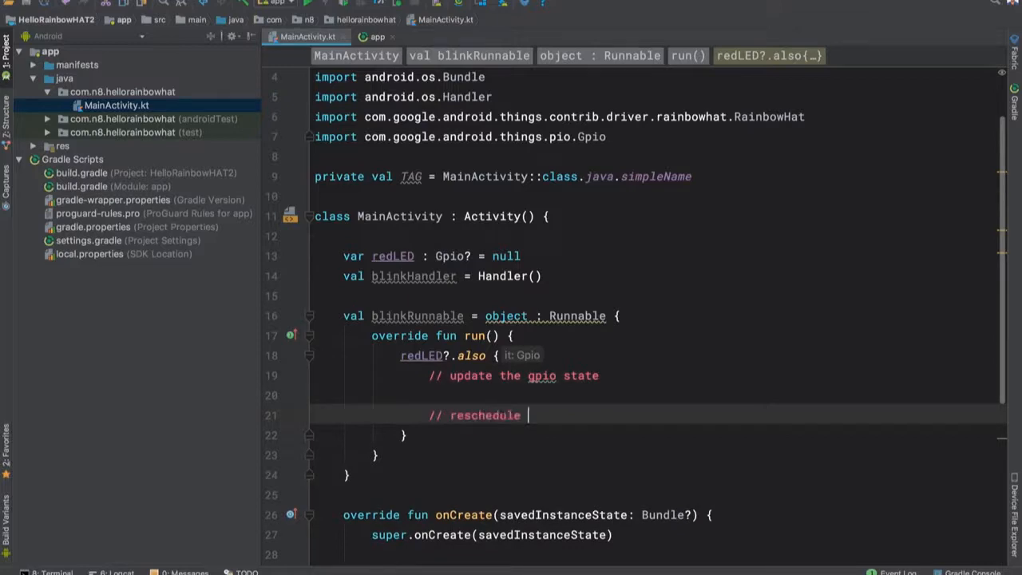
text(the update)
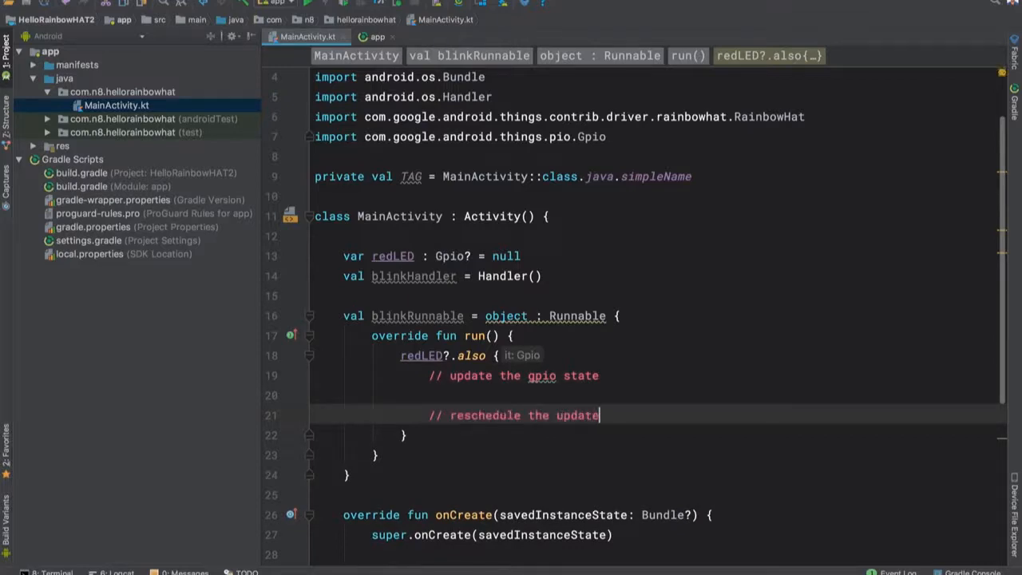
text(it)
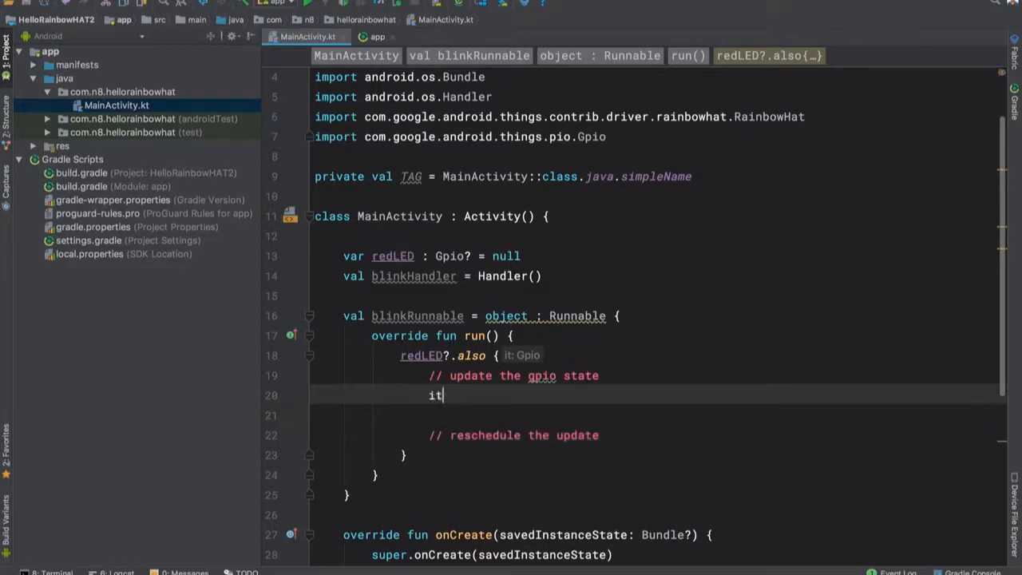
text(.value)
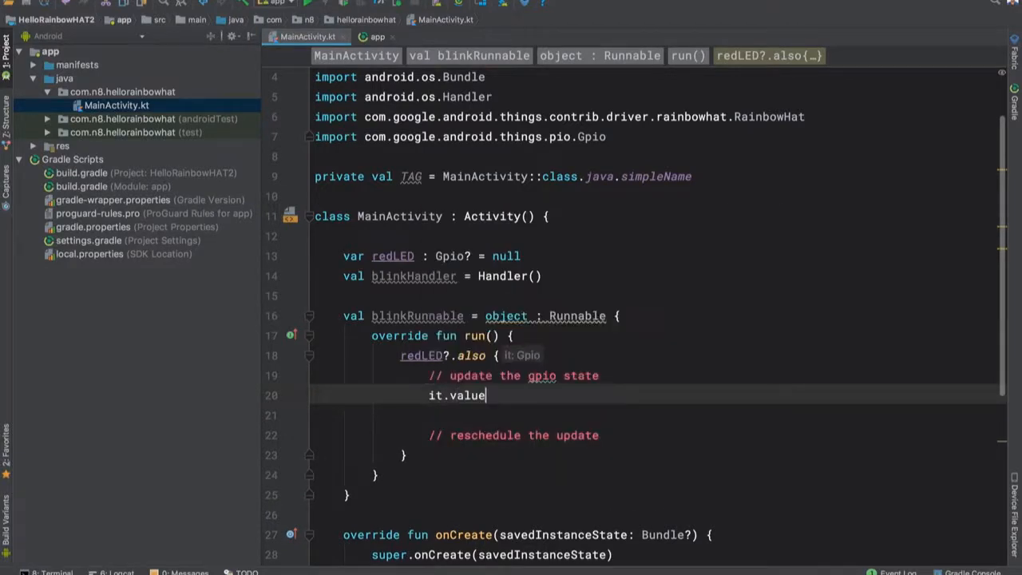
text(= !it.)
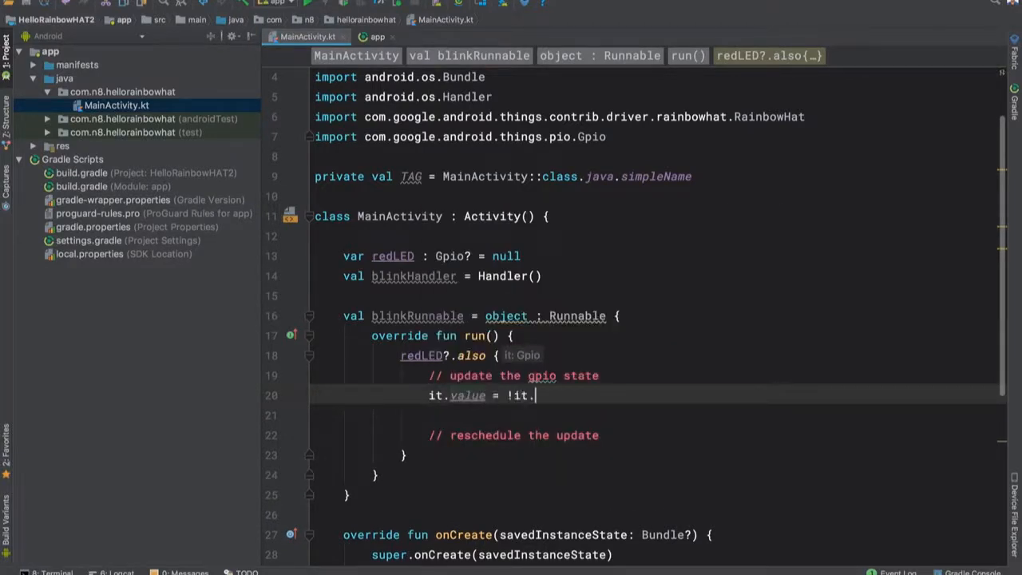
text(value)
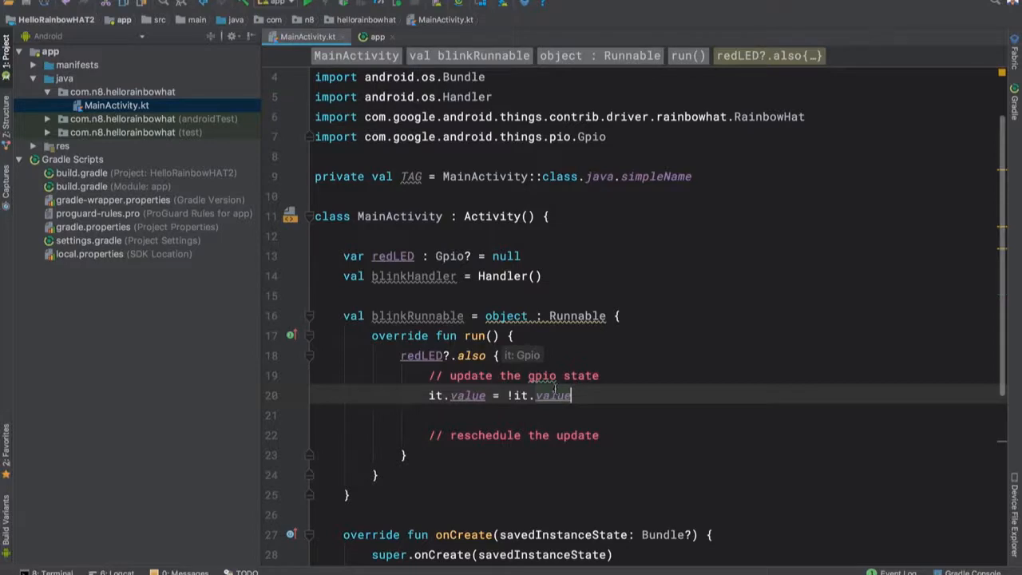
- Add blinkHandler.postDelayed(this, 1000) under the reschedule comment
click(431, 455)
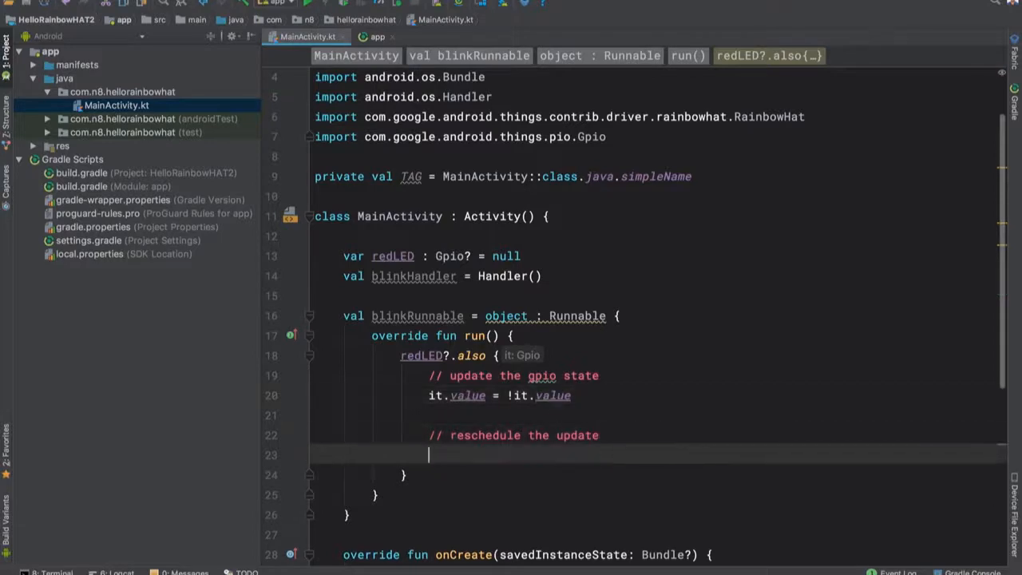
text(blinkHandler)
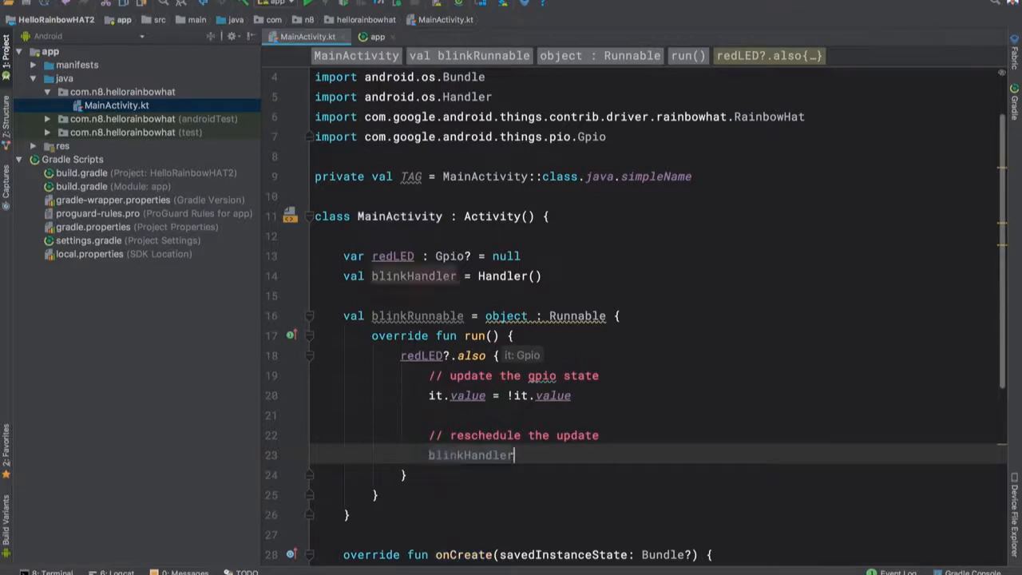
text(.postDelayed()
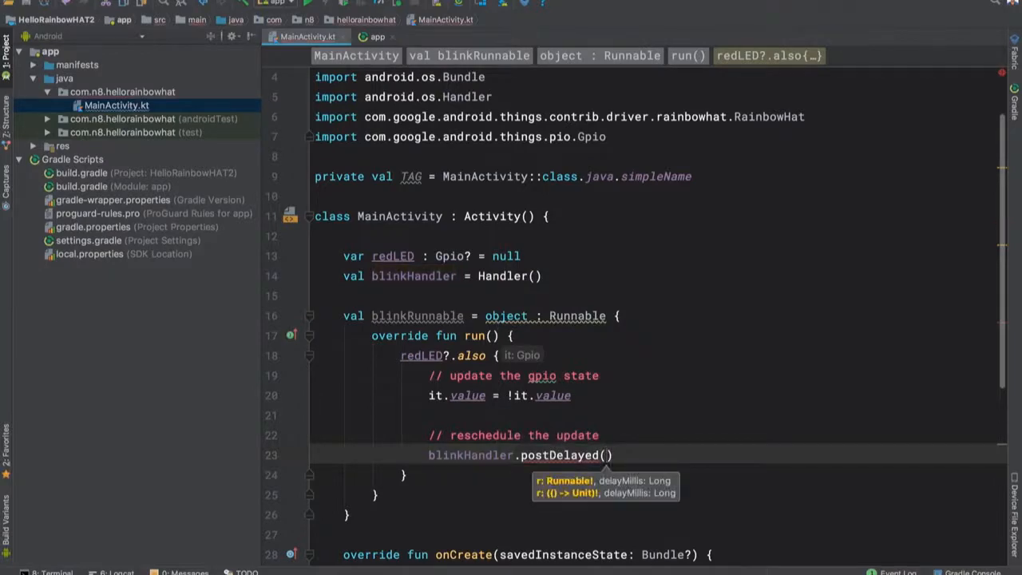
text(this,)
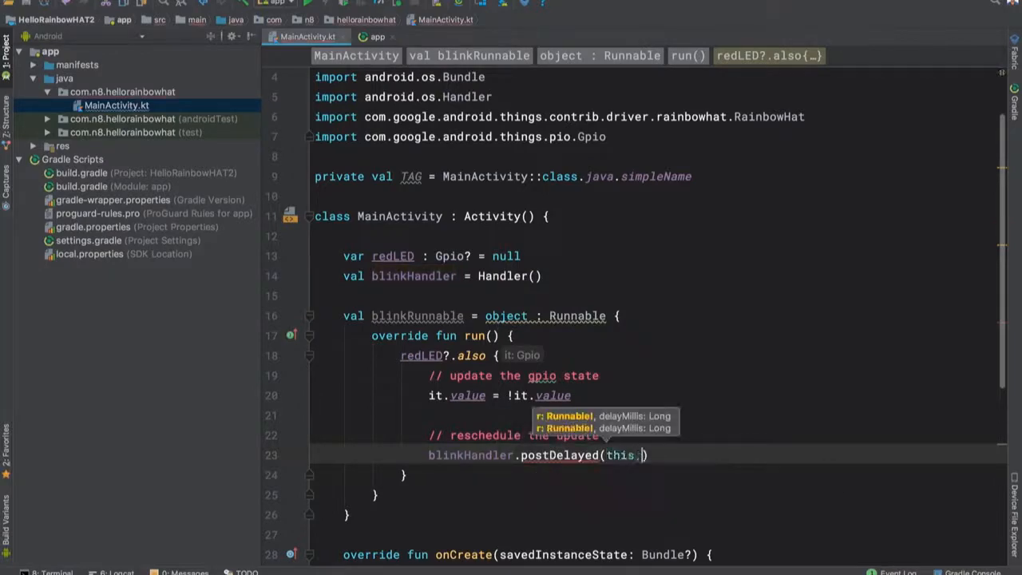
text(1000)
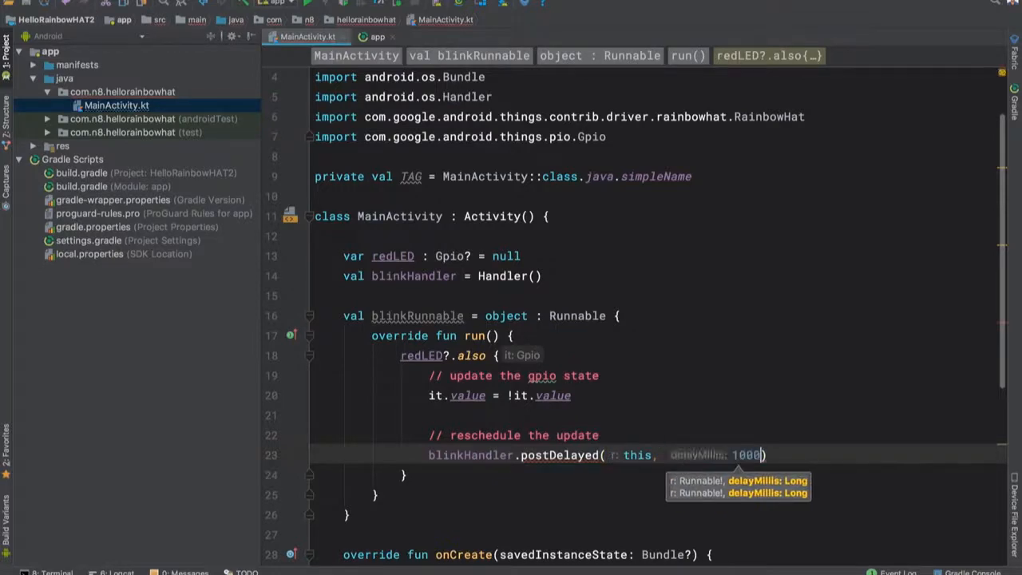
scroll(down, 3)
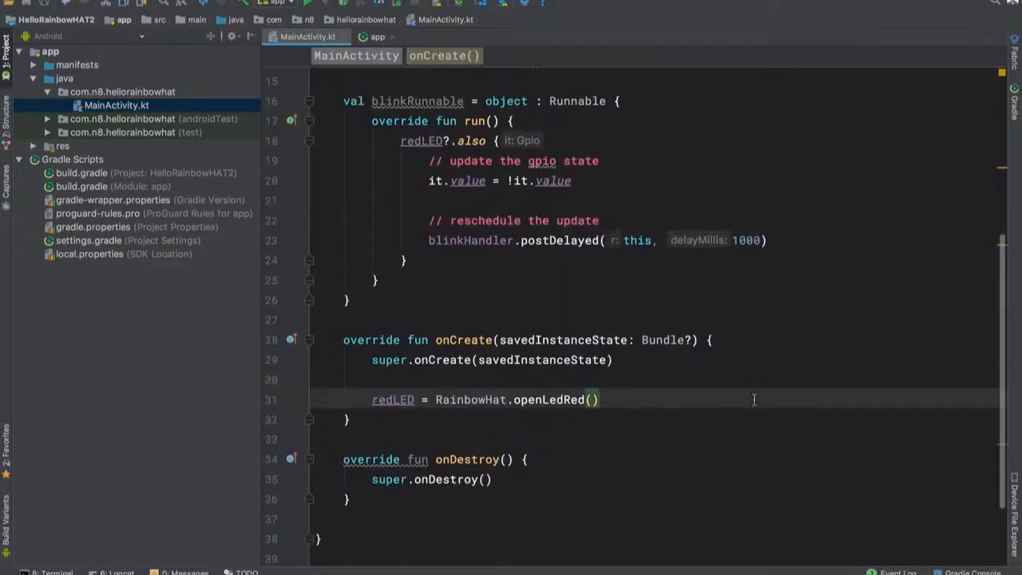
- Add blinkHandler.postDelayed(blinkRunnable, 1000) on the line after openLedRed() in onCreate
key(enter)
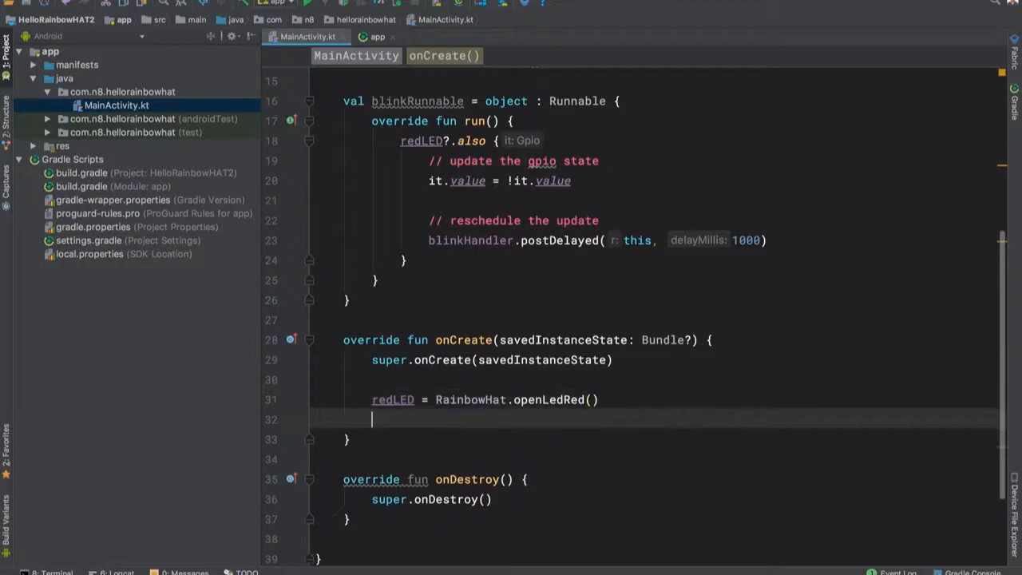
text(bl)
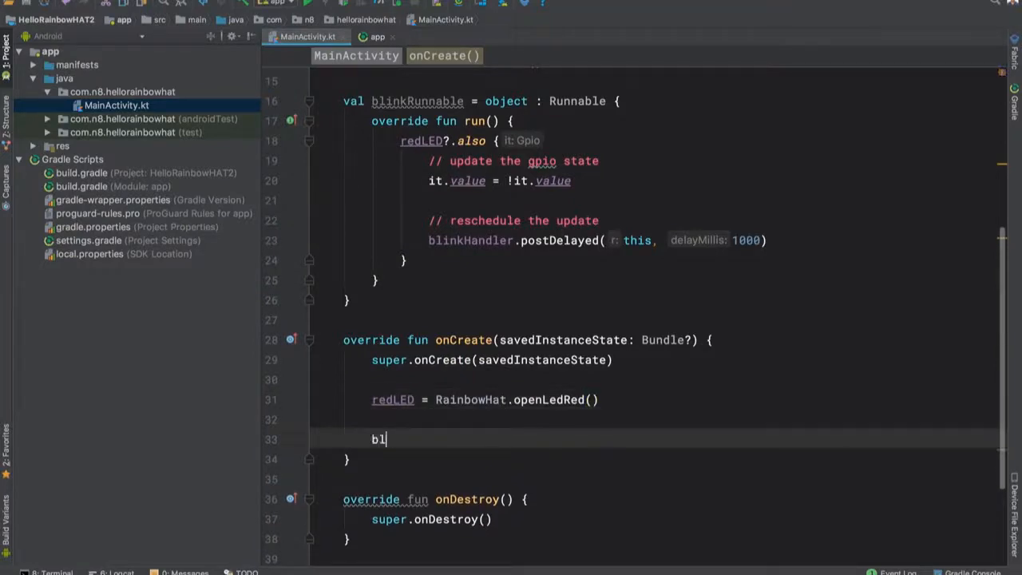
text(blinkHandler)
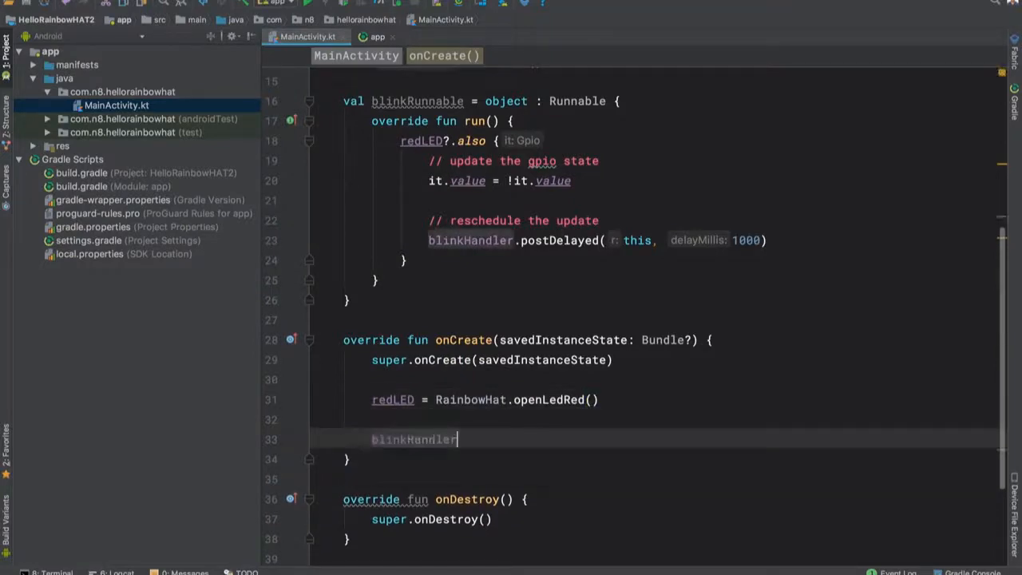
text(.postdelayed(blinkRunnable,  delayMillis: 1000)
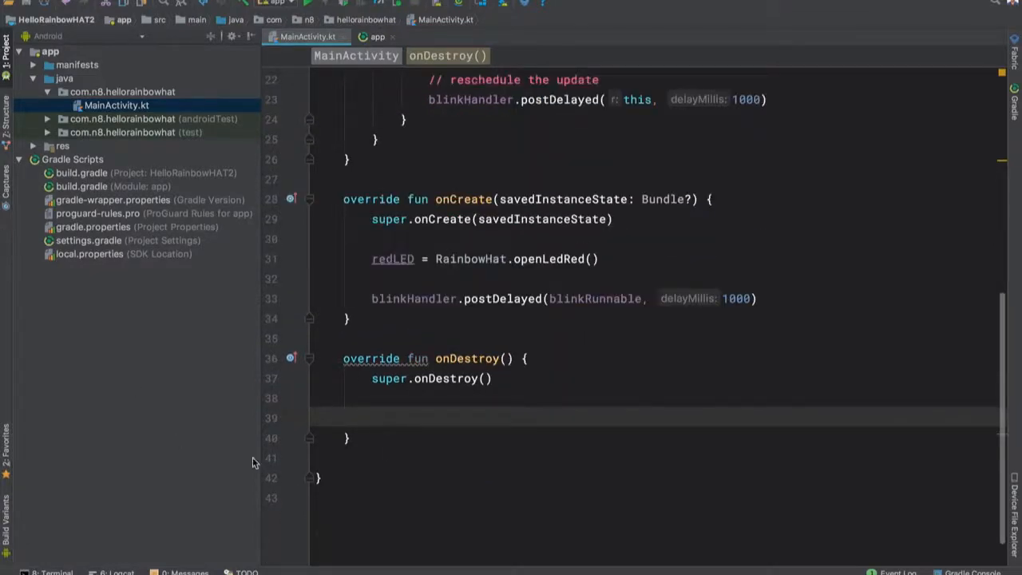
- Add blinkHandler.removeCallbacks(blinkRunnable) and redLED?.close() to onDestroy, then run the app
text(blink)
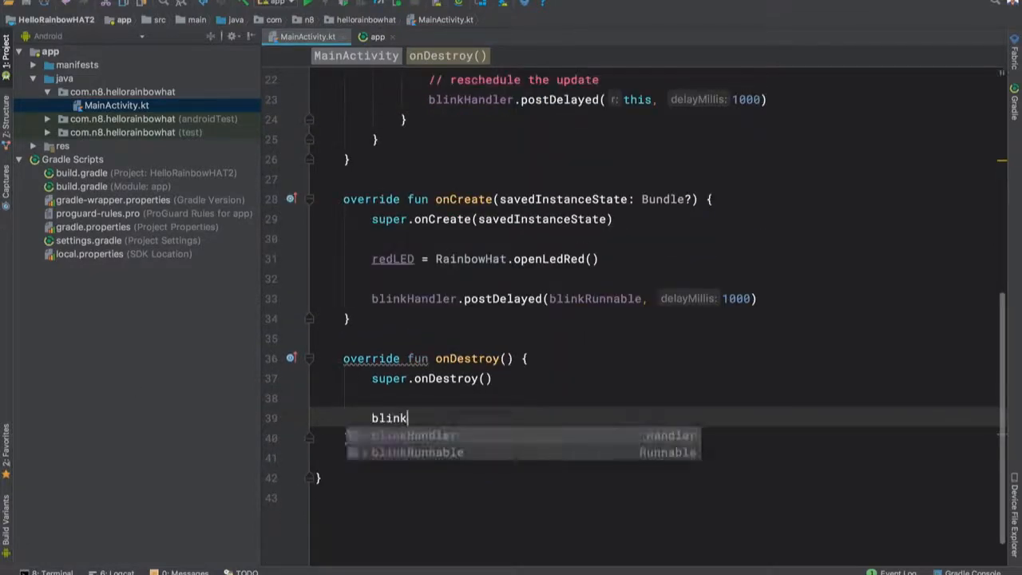
text(Handler.removeCallbacks(blin)
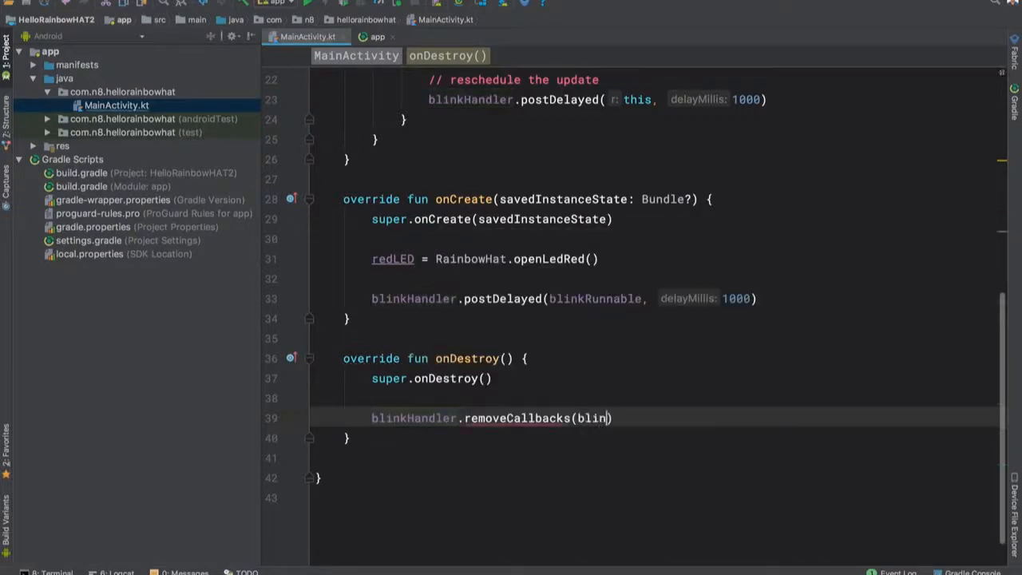
text(kRunnable)
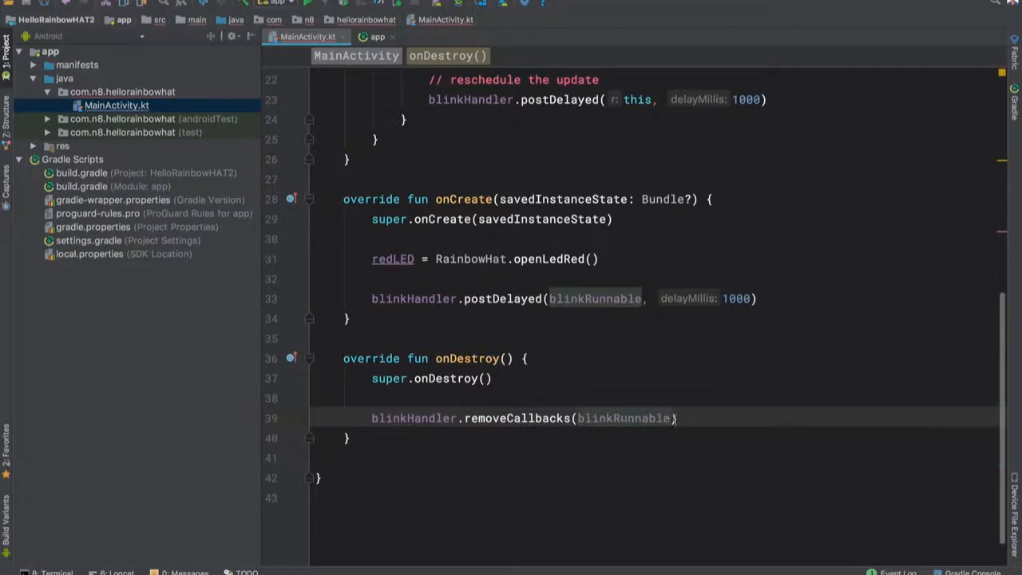
text(redLED?)
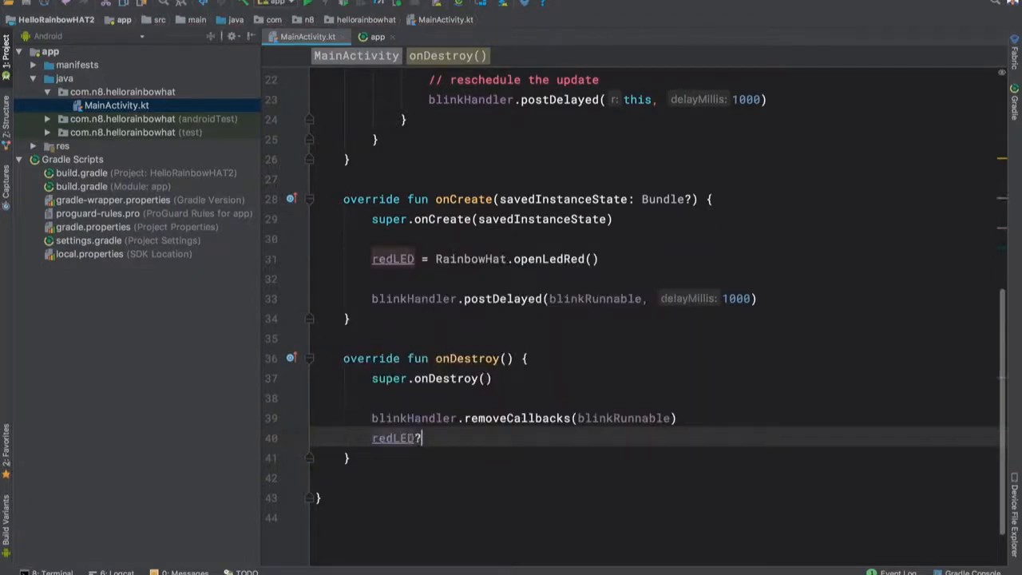
text(.close())
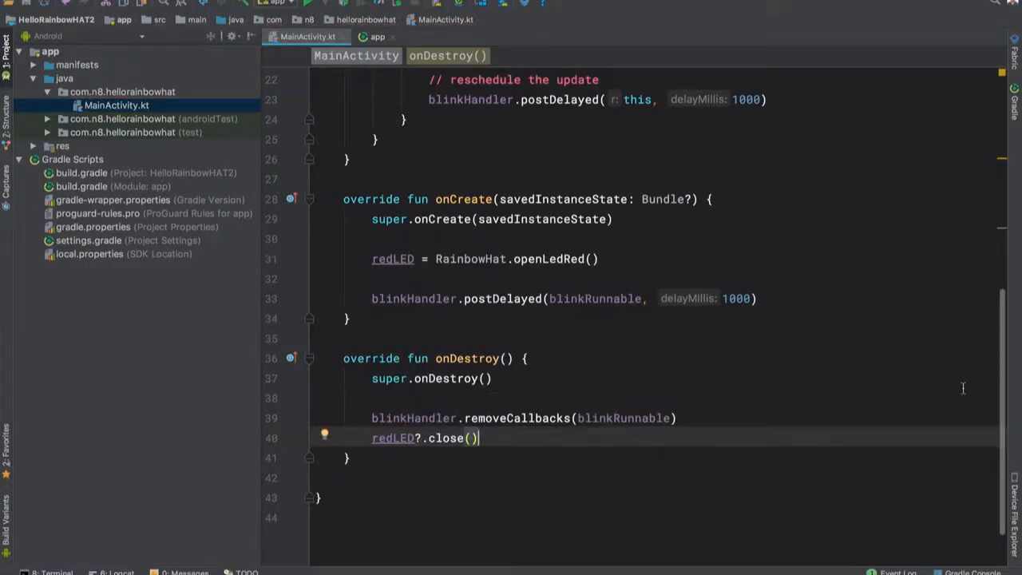
click(310, 4)
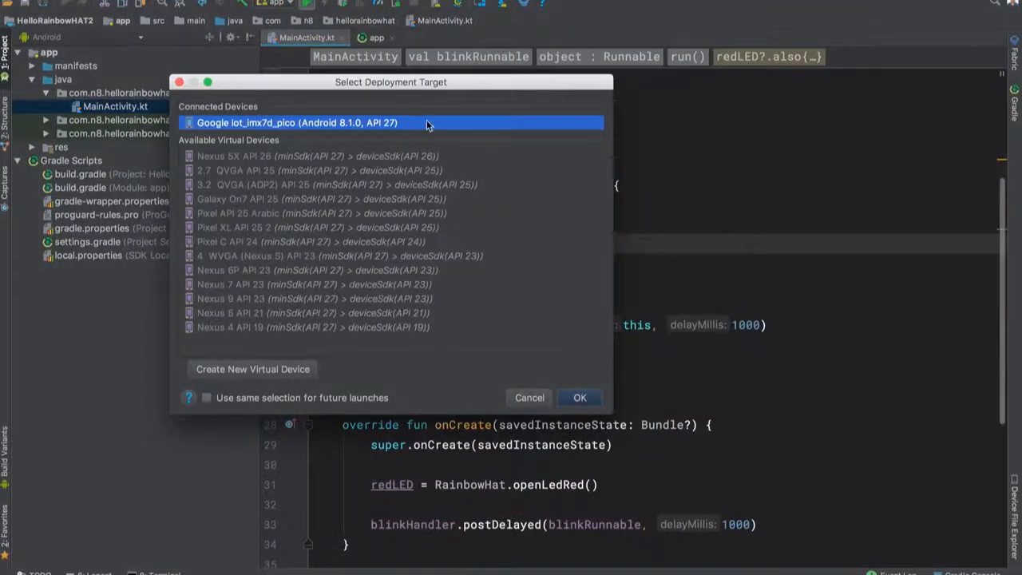
mouse_move(601, 394)
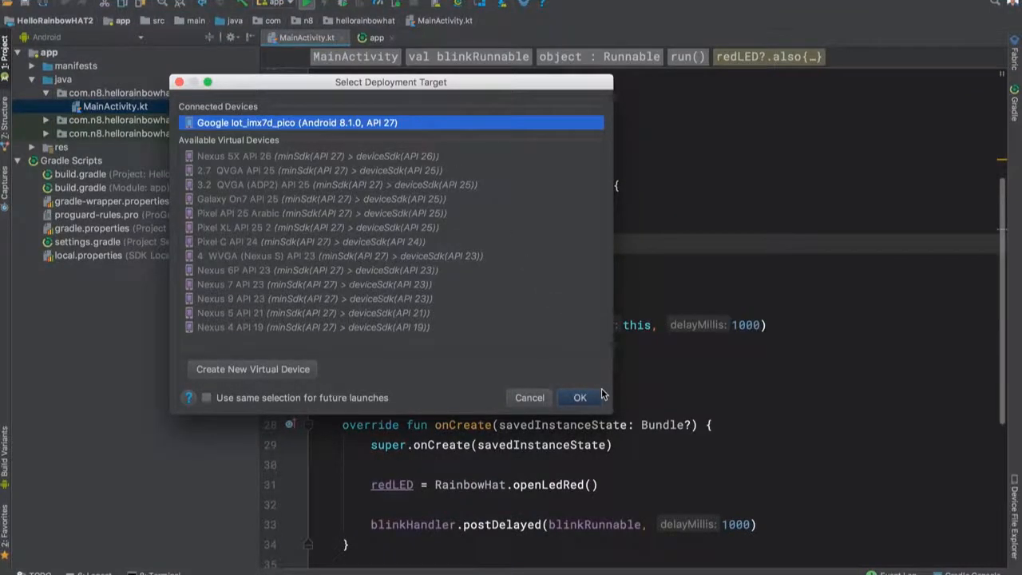
- Confirm the connected Google iot_imx7d_pico board as the deployment target
click(580, 398)
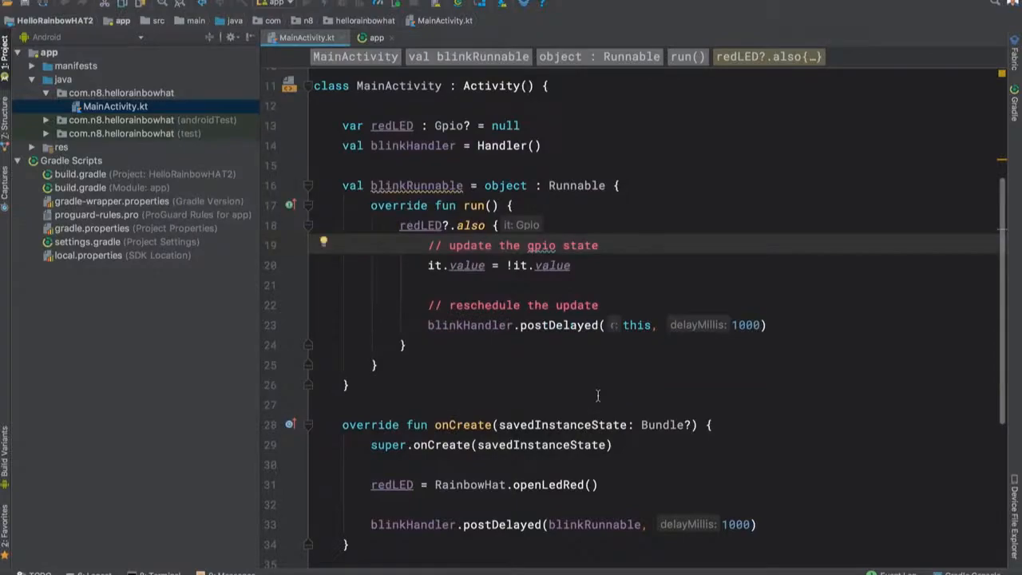